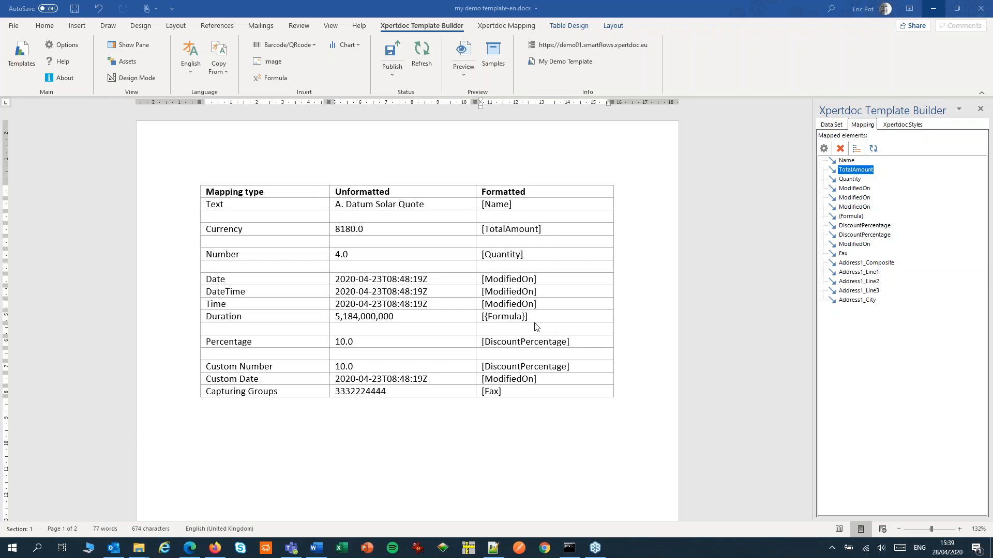
mouse_move(511, 230)
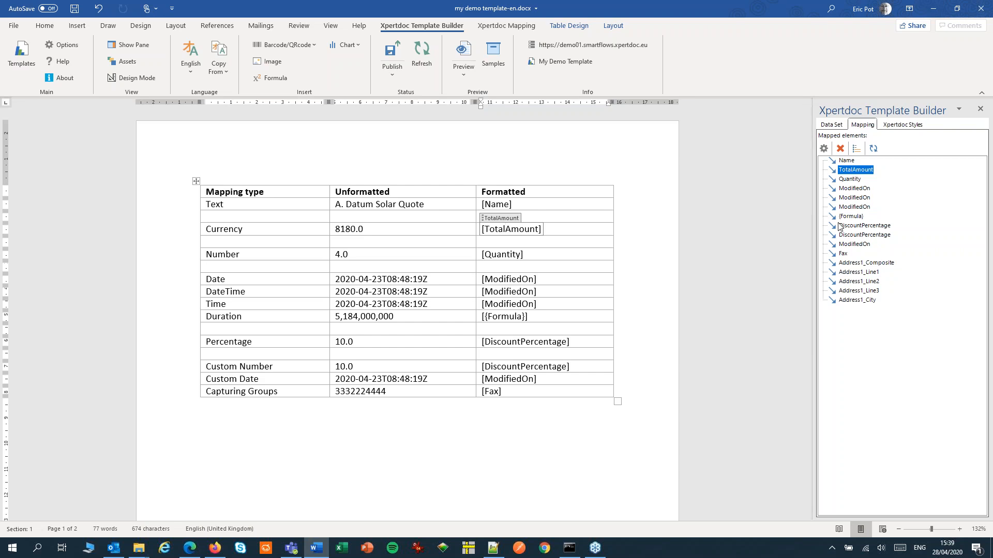
mouse_move(823, 148)
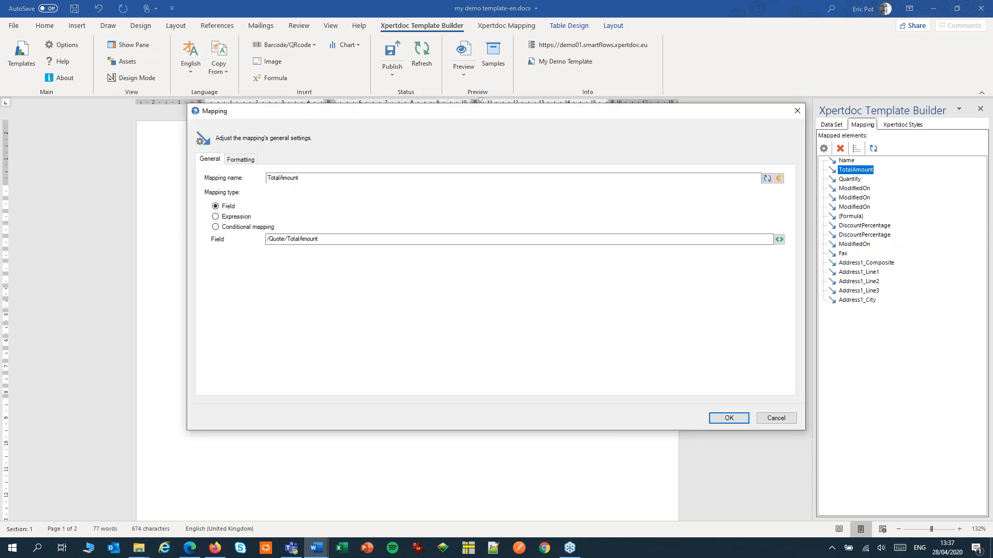
Set the TotalAmount mapping's format type to Currency on the Formatting tab.
left_click(241, 160)
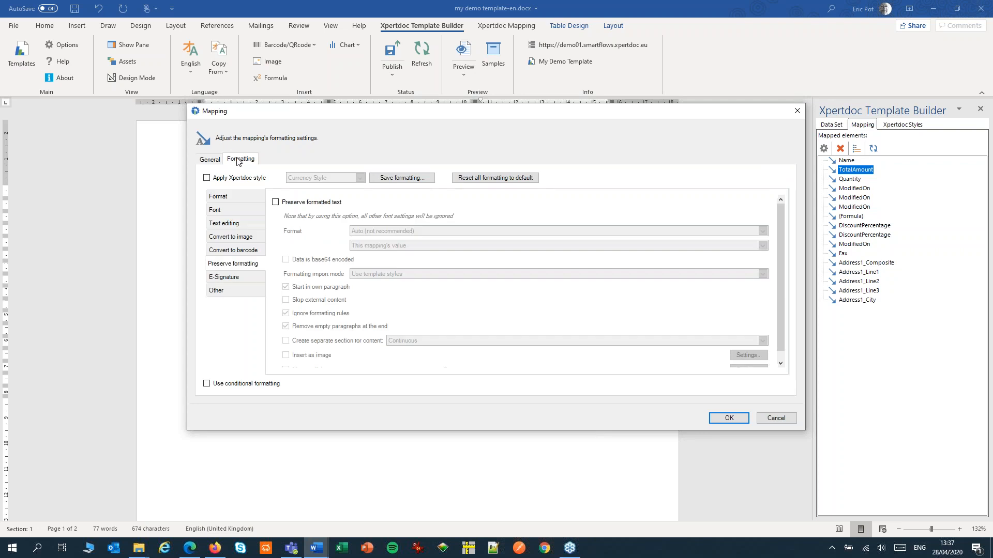
left_click(218, 196)
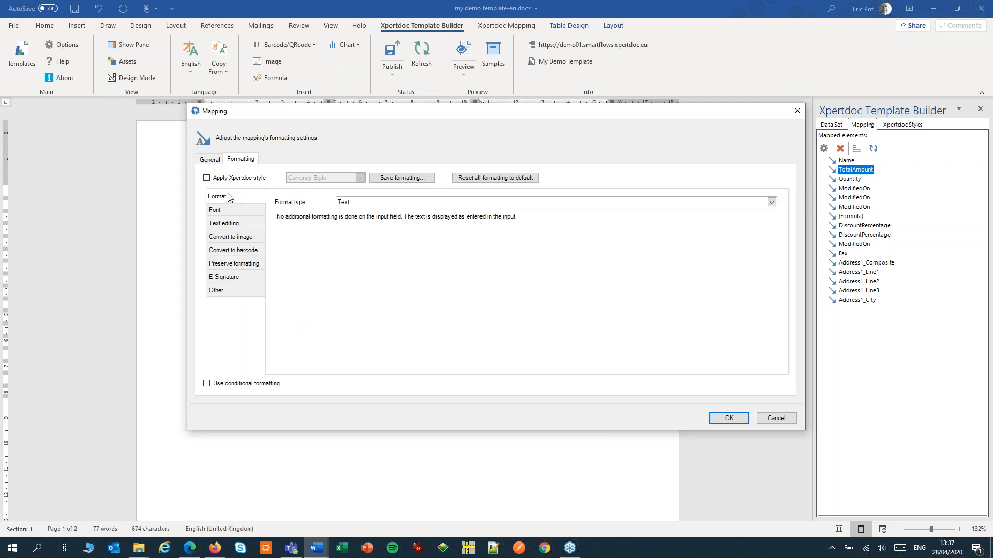
mouse_move(404, 205)
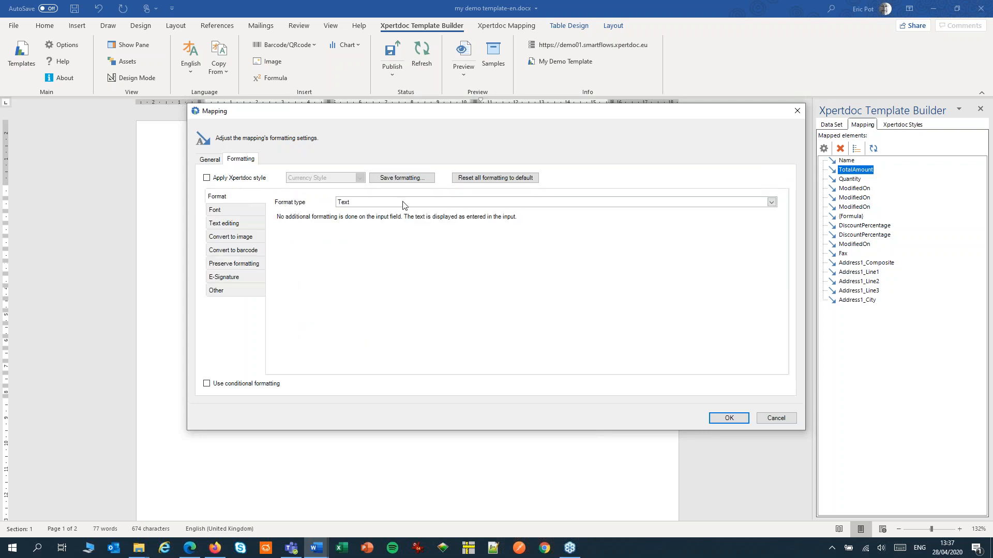
left_click(770, 202)
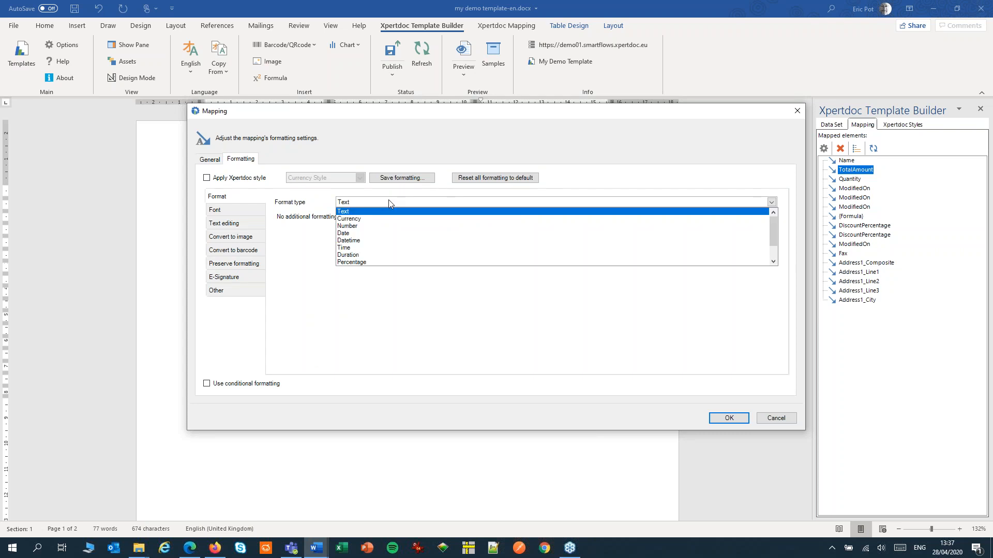
left_click(349, 218)
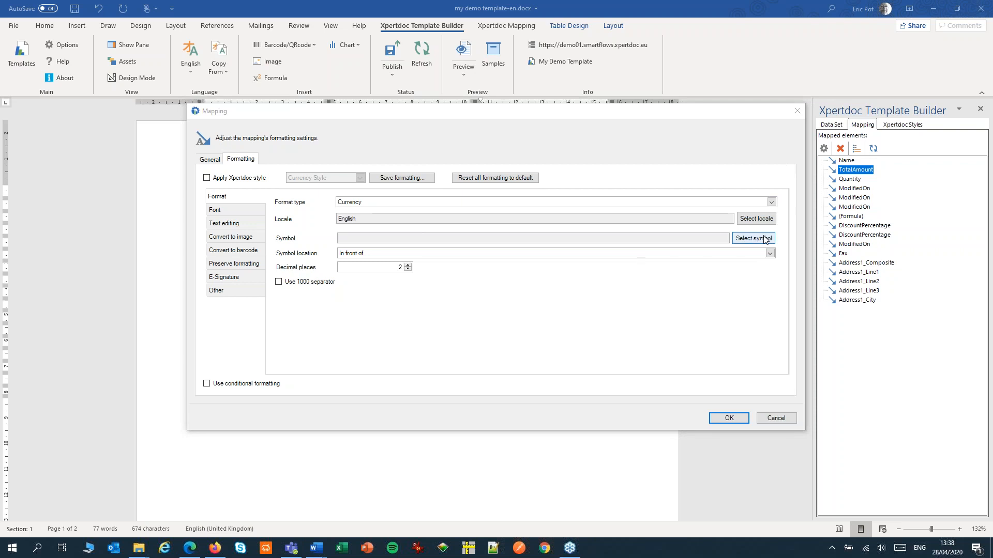
Choose the $ Dollar symbol and enable the 1000 separator for the amount.
left_click(751, 238)
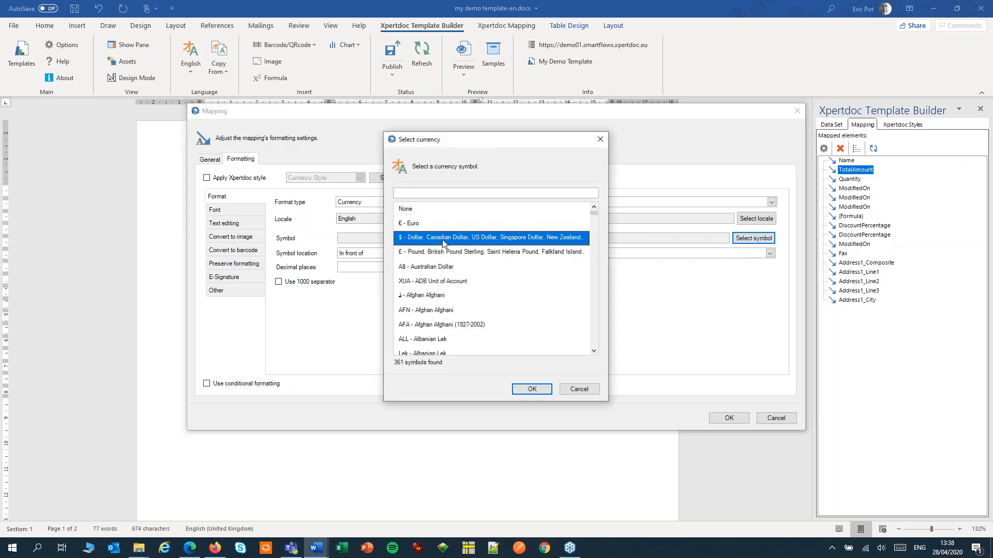
left_click(532, 389)
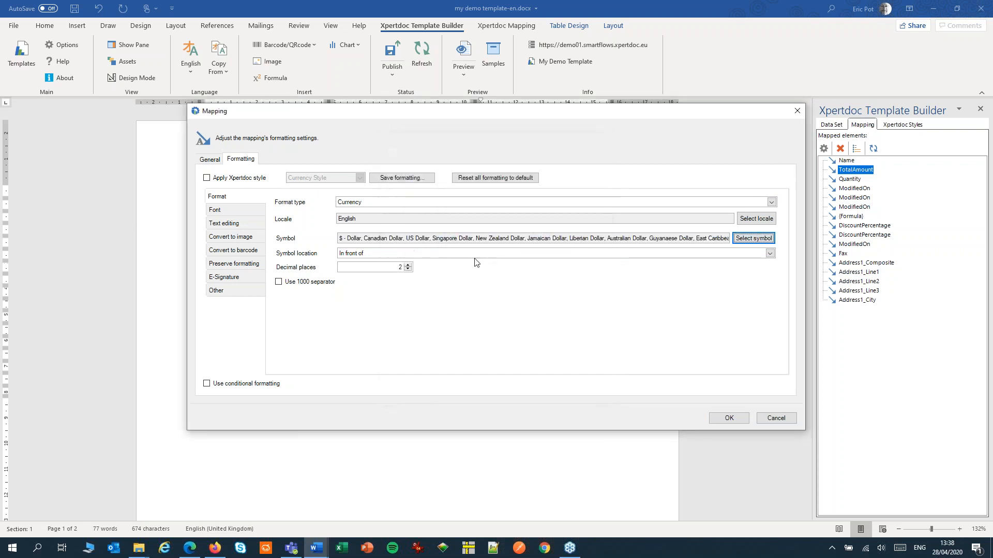
mouse_move(357, 266)
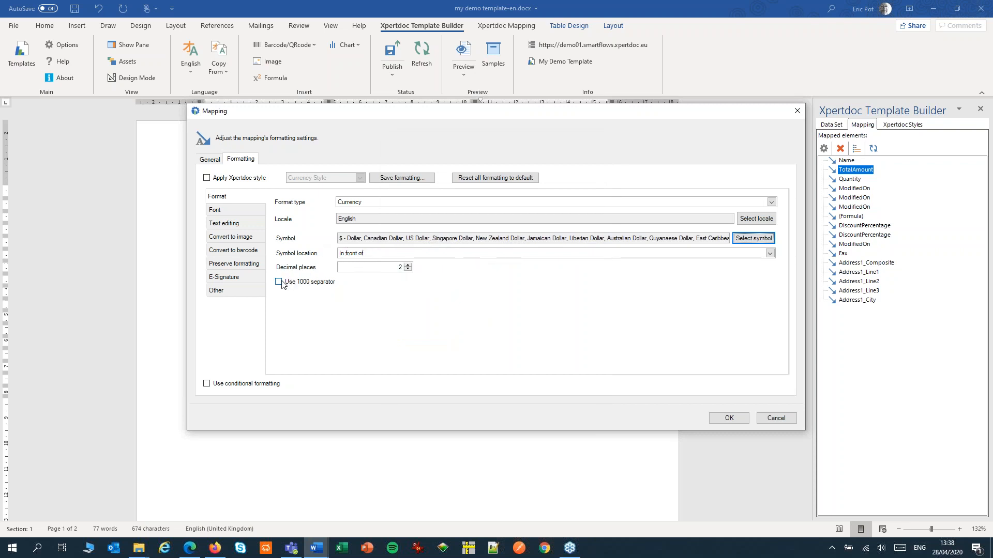
left_click(277, 281)
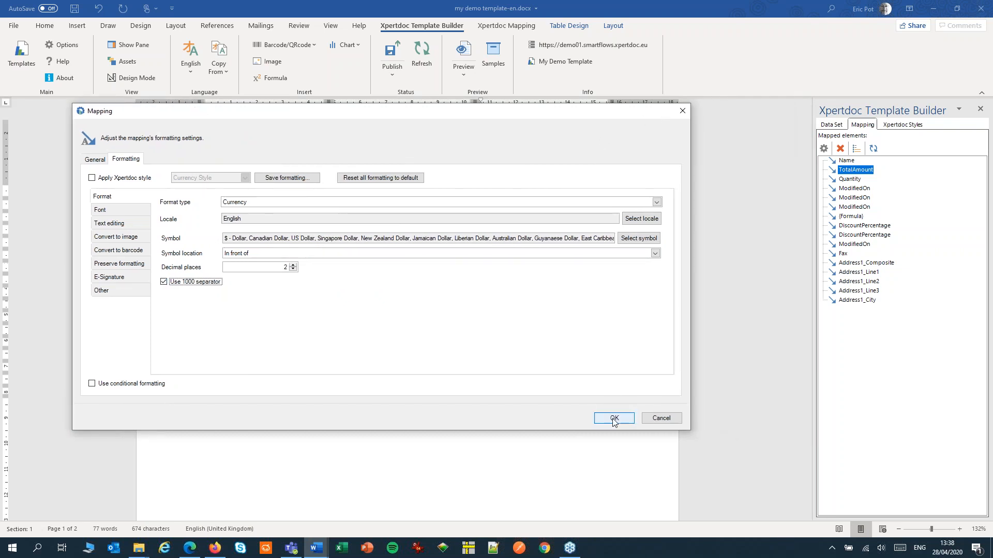
Confirm the currency format, then format Quantity as a Number with 1 decimal place.
left_click(612, 418)
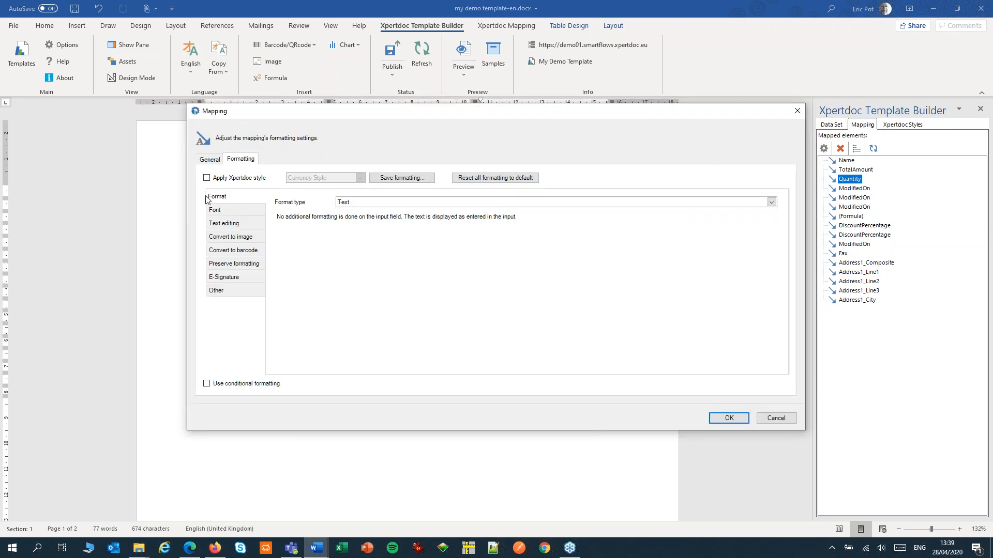
left_click(770, 202)
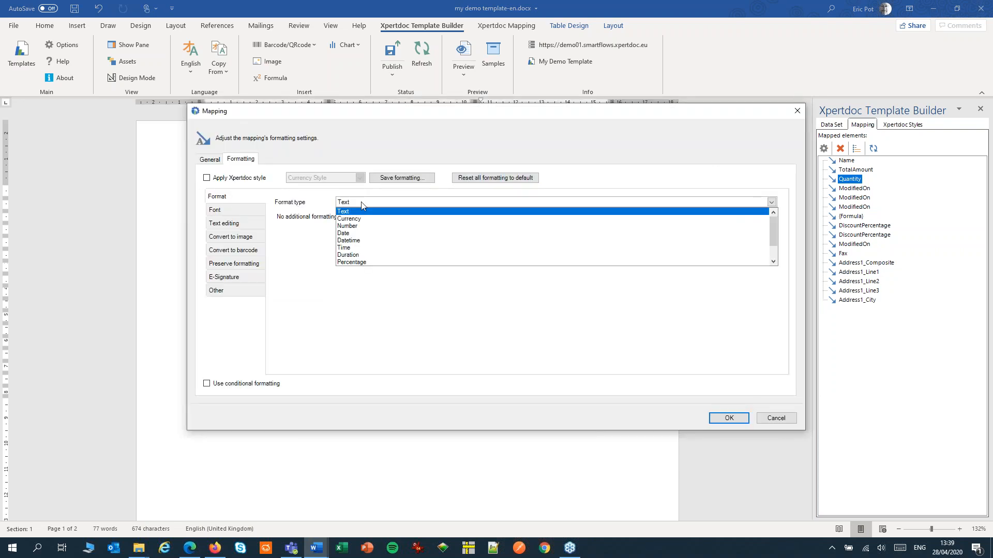
left_click(347, 227)
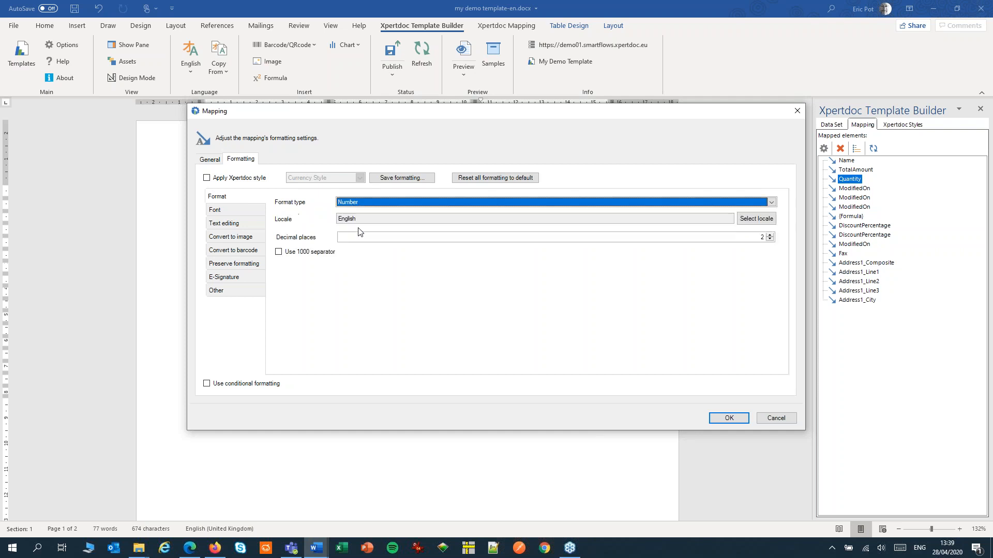
mouse_move(304, 242)
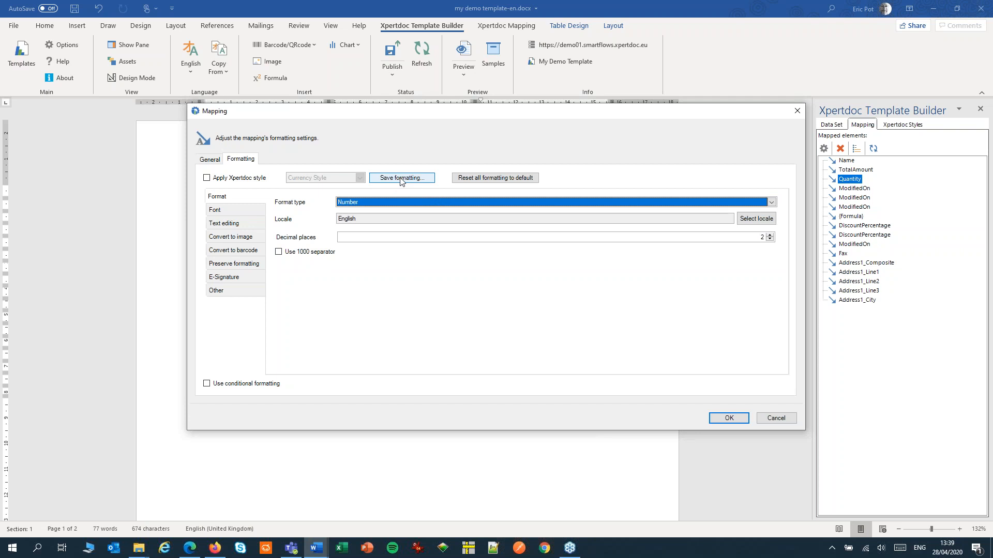
mouse_move(740, 408)
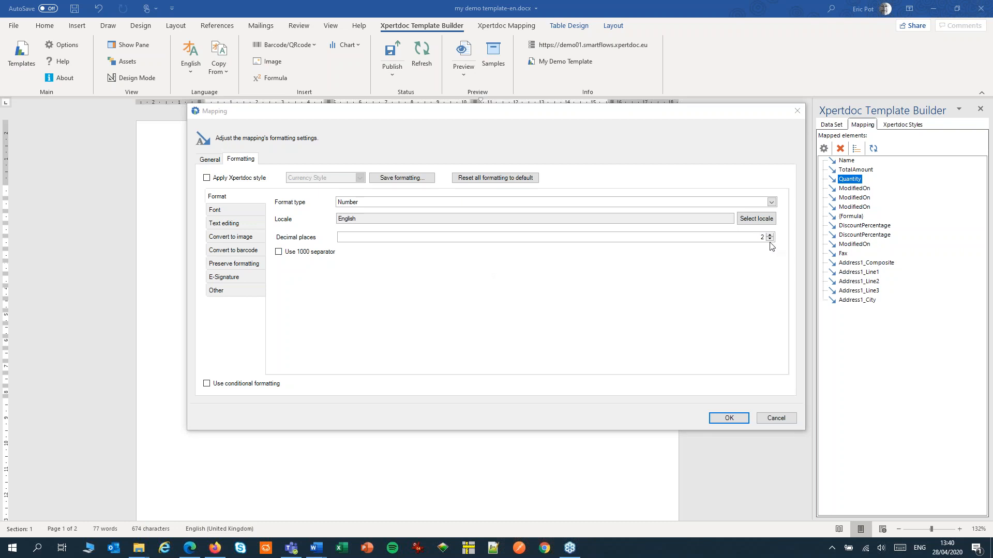
left_click(770, 239)
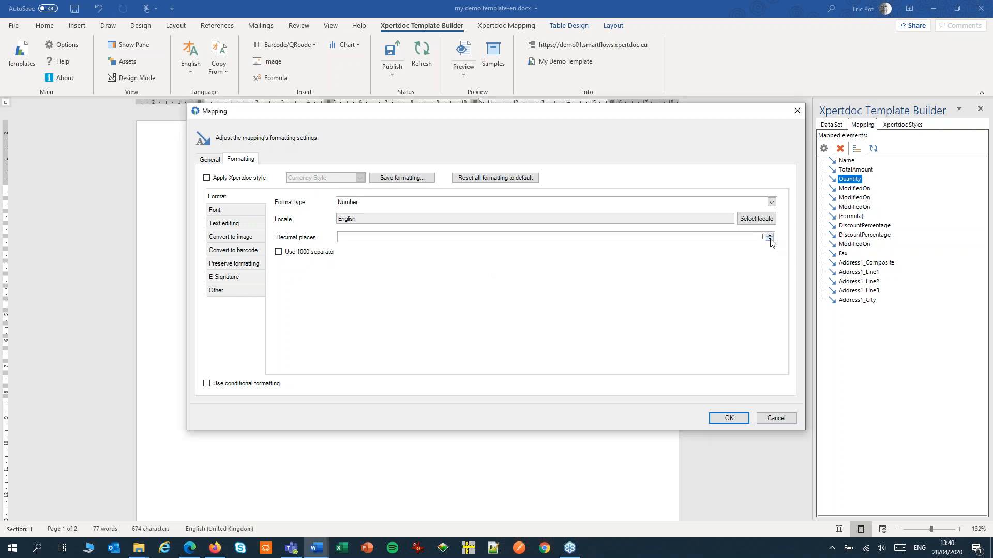
left_click(771, 239)
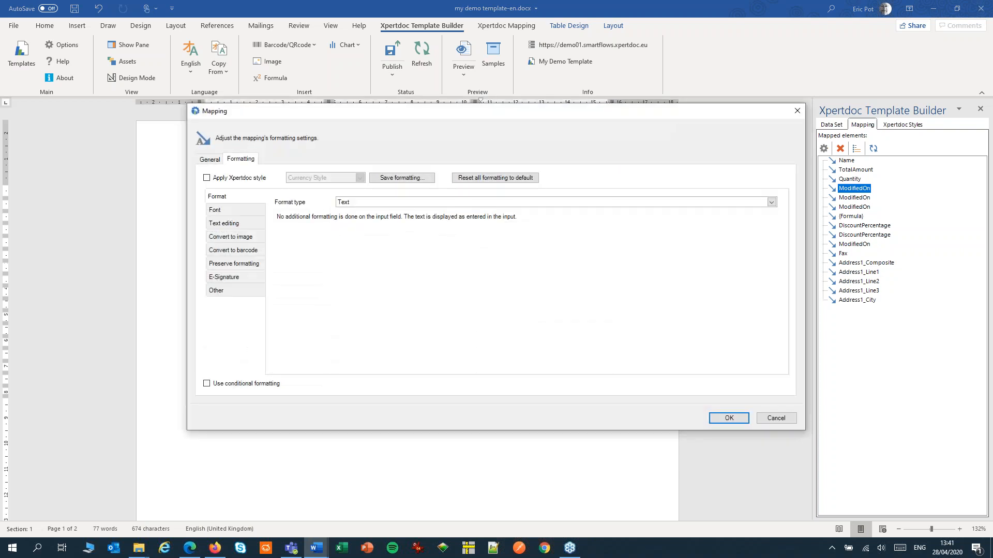
mouse_move(479, 117)
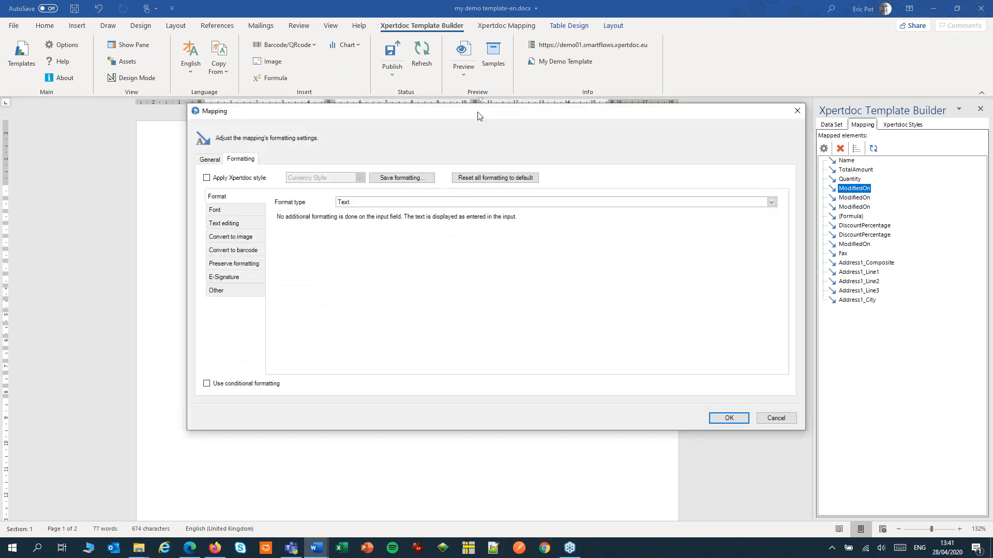
Set ModifiedOn's format type to Date with the long weekday style 'Friday, April 17, 2020'.
left_click(769, 202)
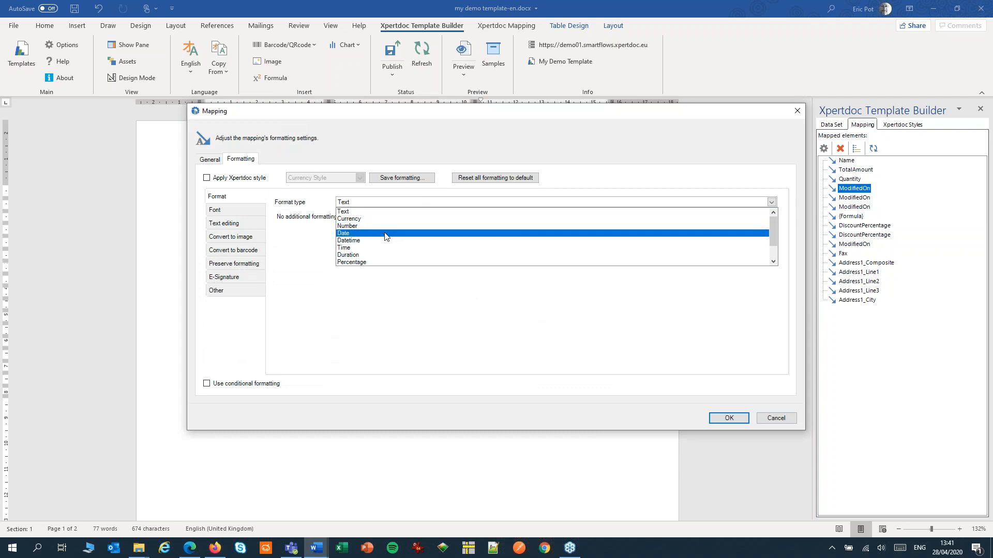
left_click(343, 233)
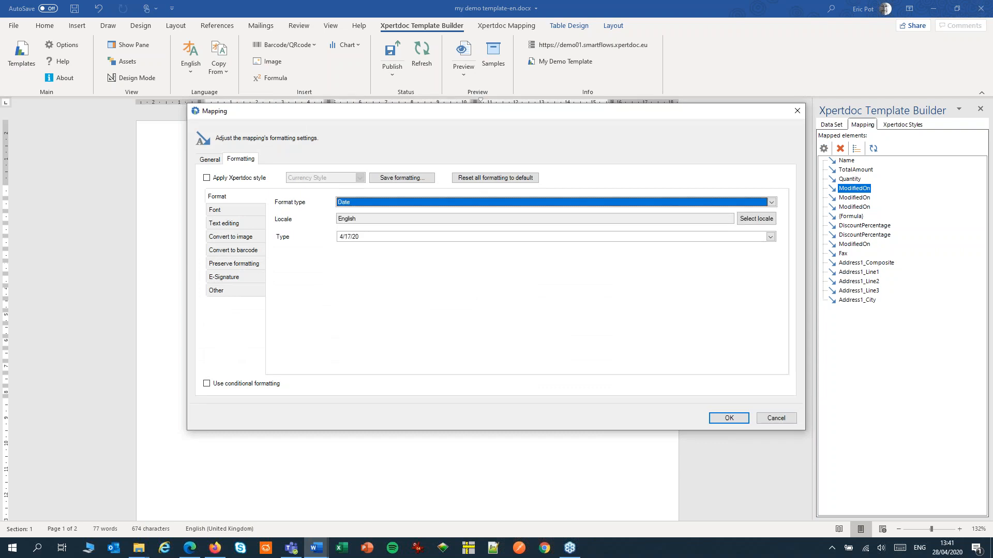
mouse_move(694, 236)
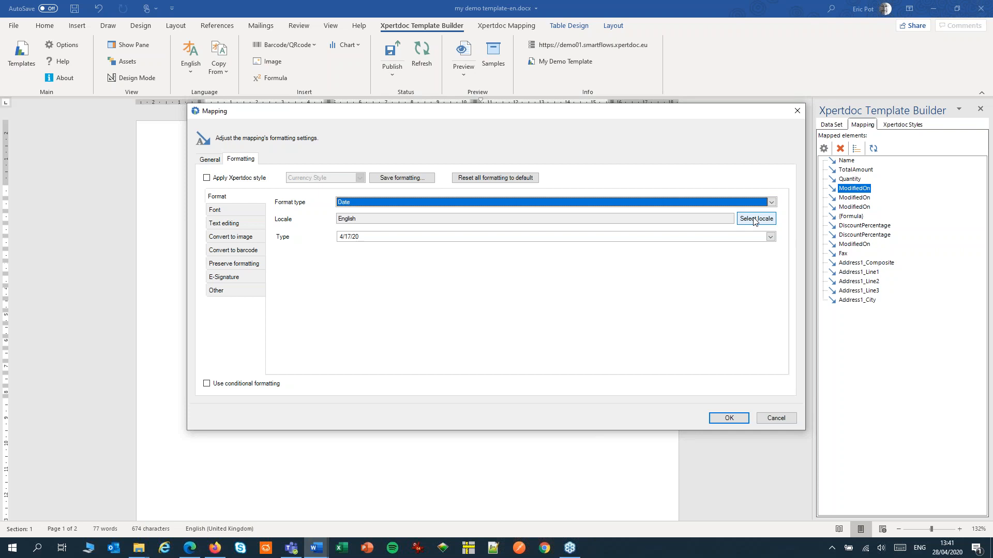
mouse_move(770, 234)
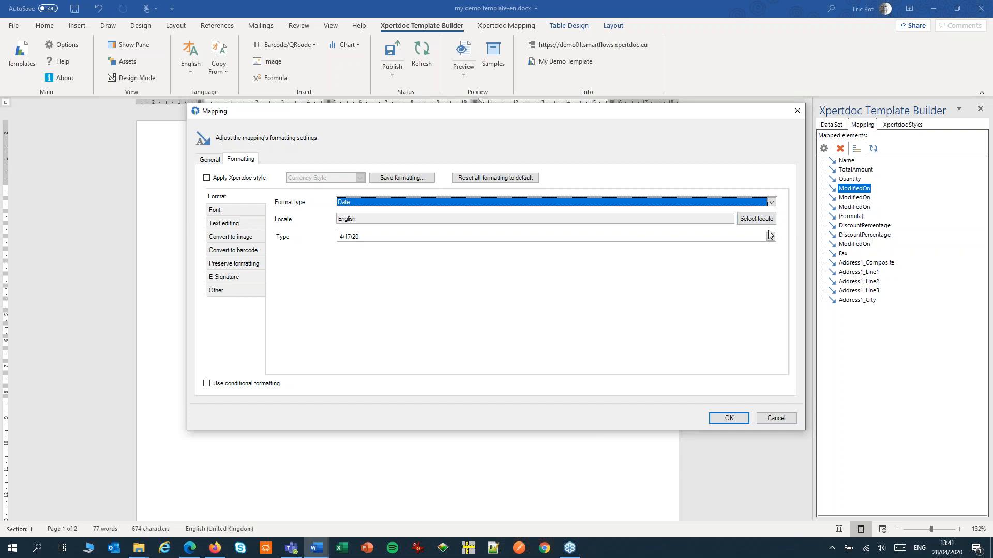
left_click(769, 236)
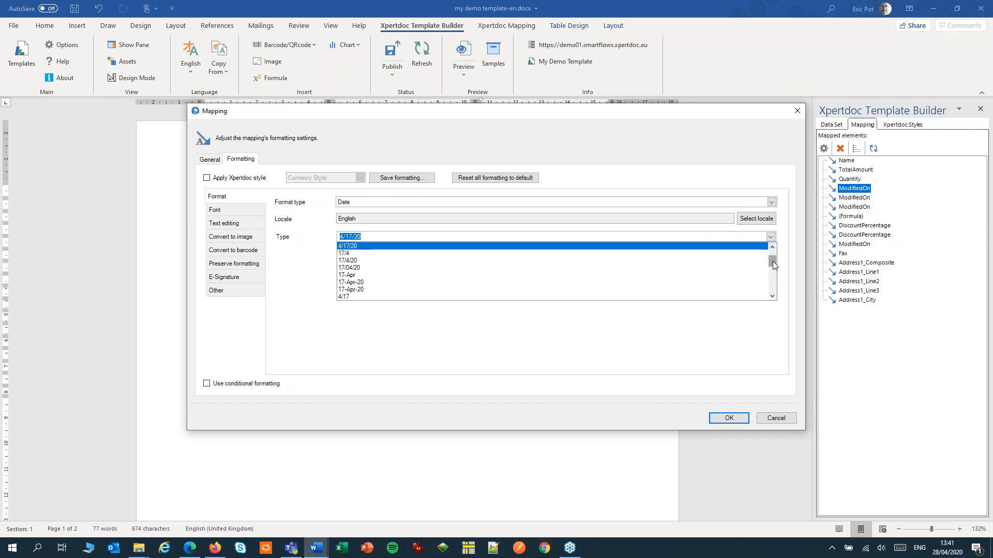
scroll("up", 3)
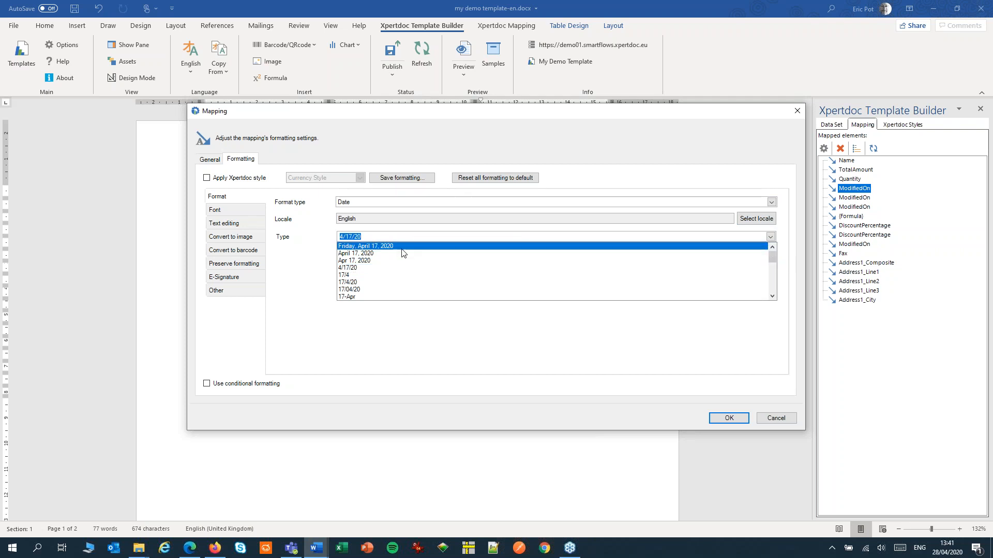
left_click(365, 246)
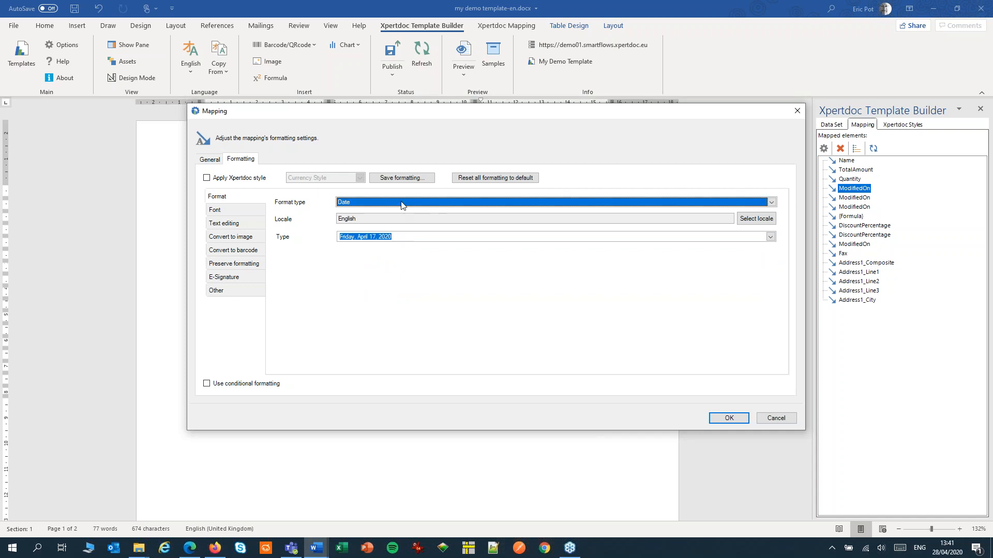
Try the date-and-time and time-only format types and their patterns.
left_click(770, 201)
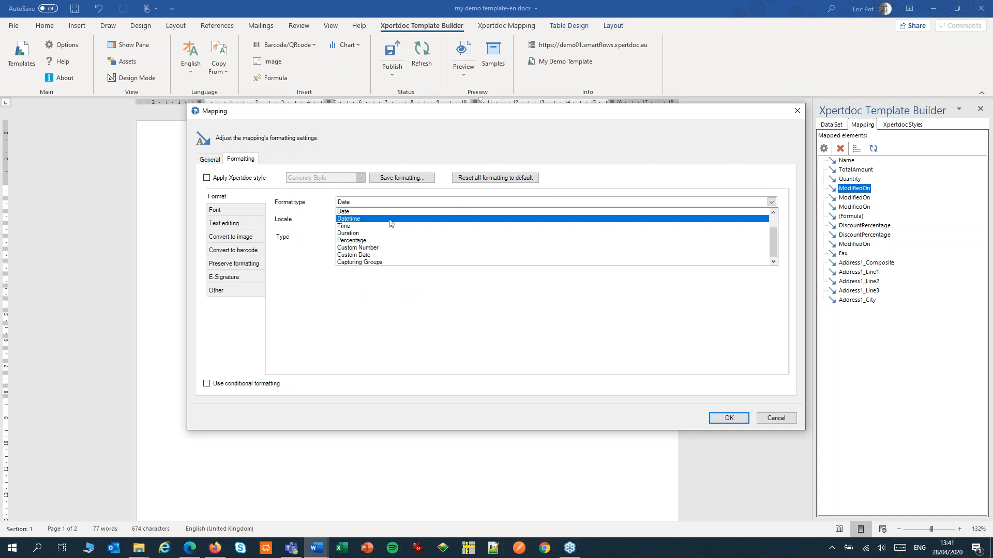
left_click(348, 218)
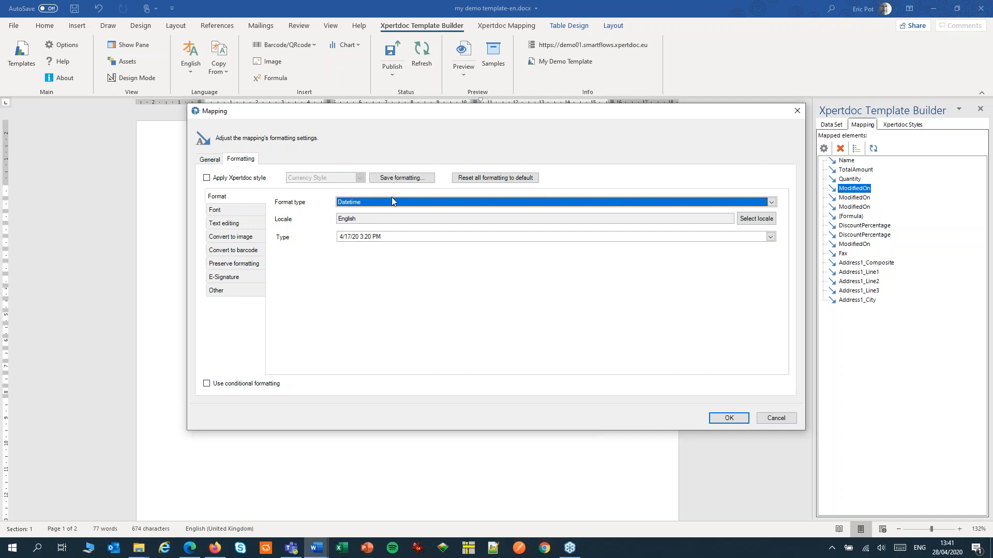
left_click(769, 202)
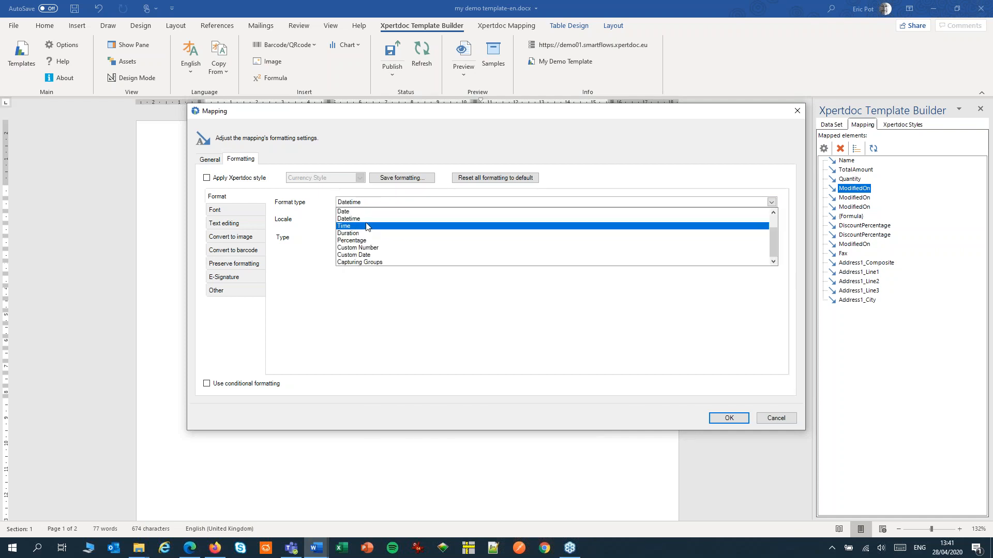
left_click(345, 227)
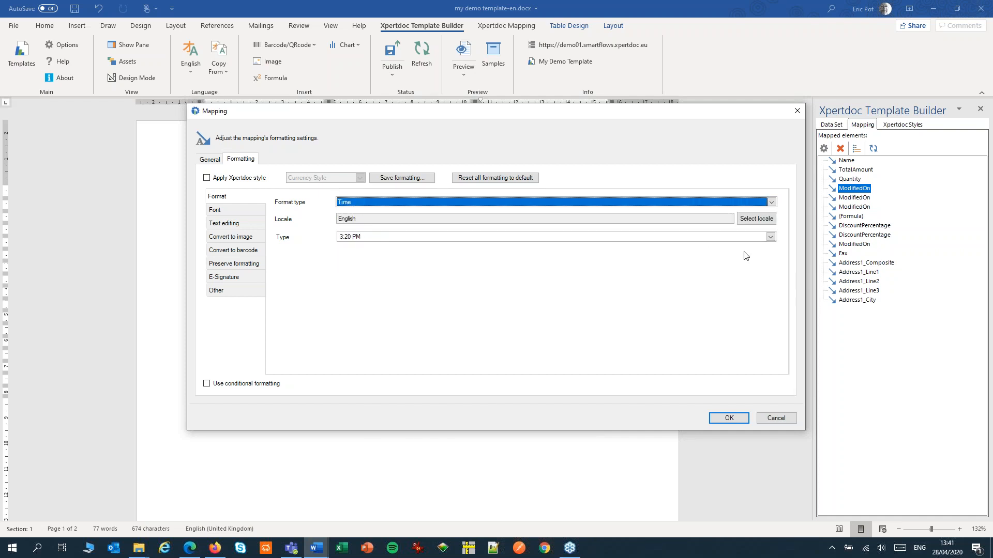
left_click(769, 236)
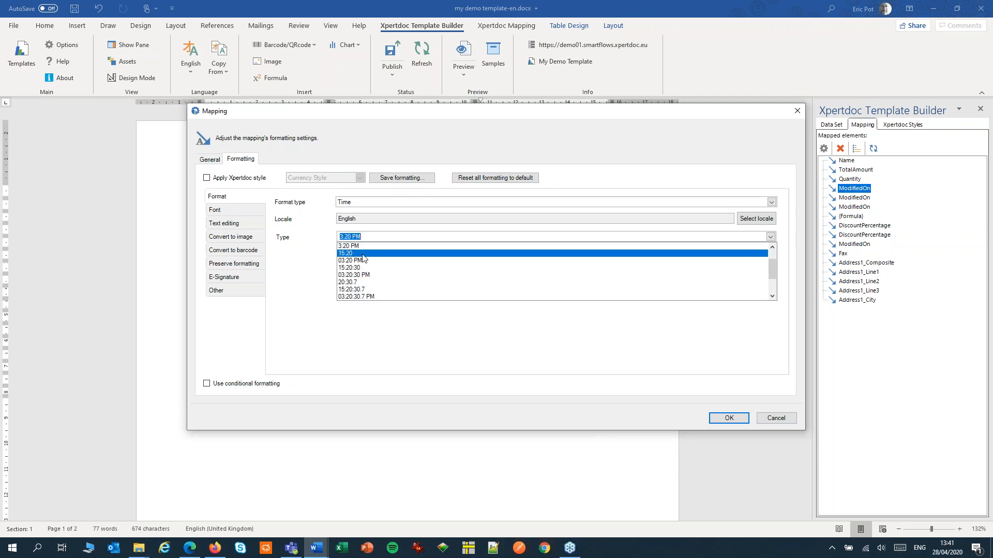
left_click(348, 236)
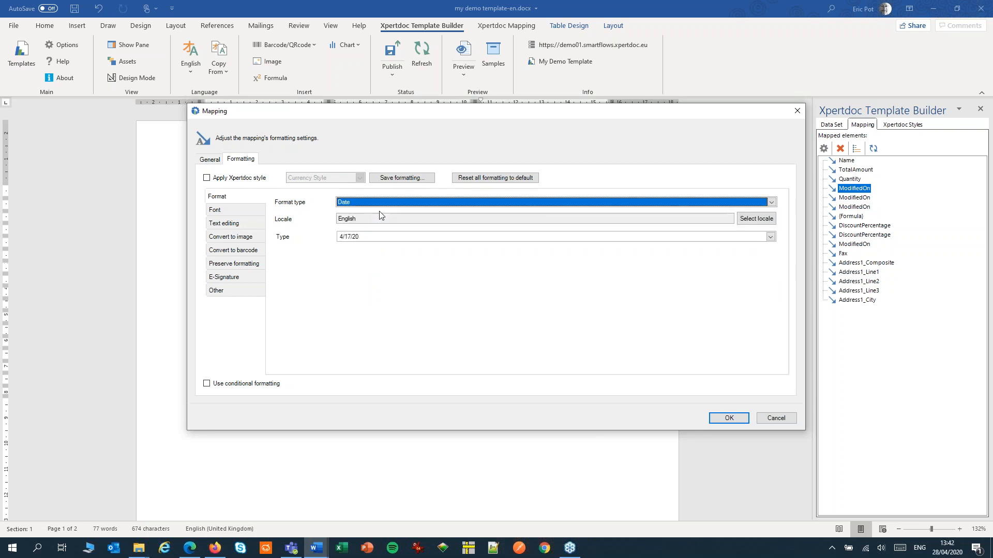
Settle on the long weekday date pattern and confirm the formatting.
left_click(770, 235)
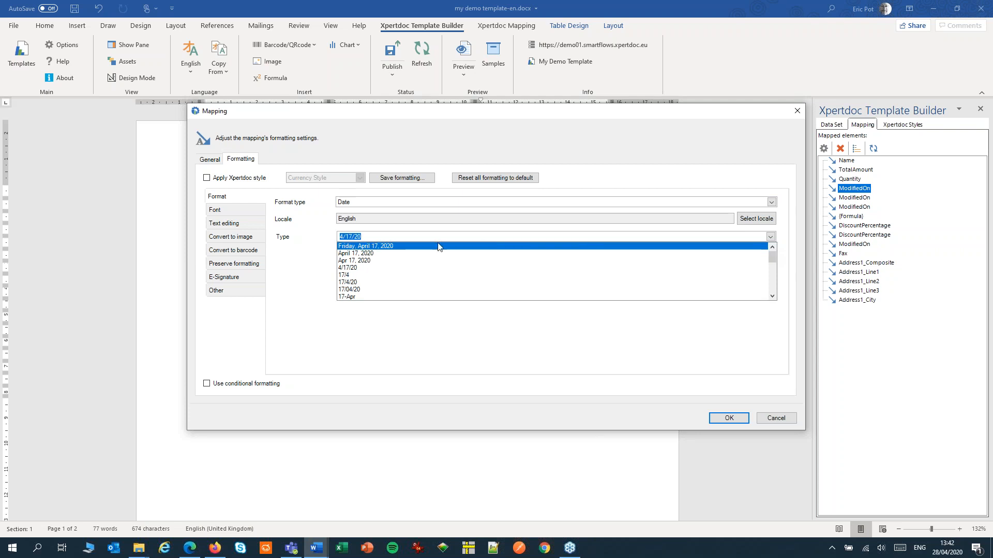
left_click(365, 246)
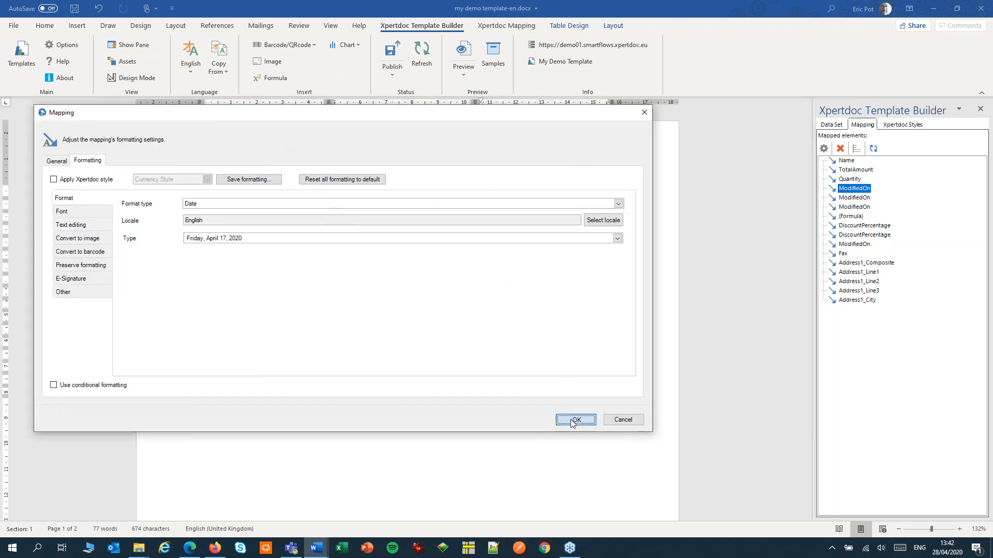
left_click(573, 418)
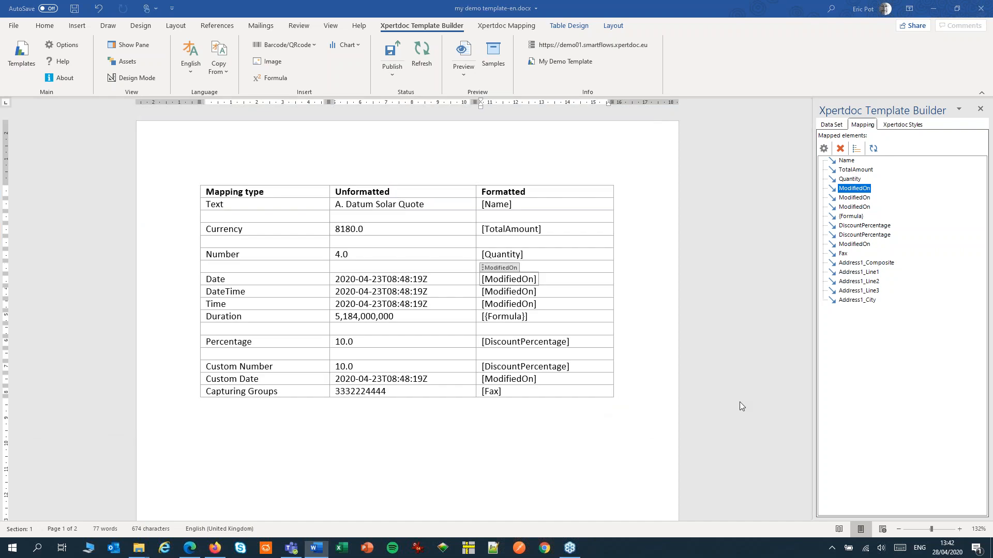
mouse_move(464, 54)
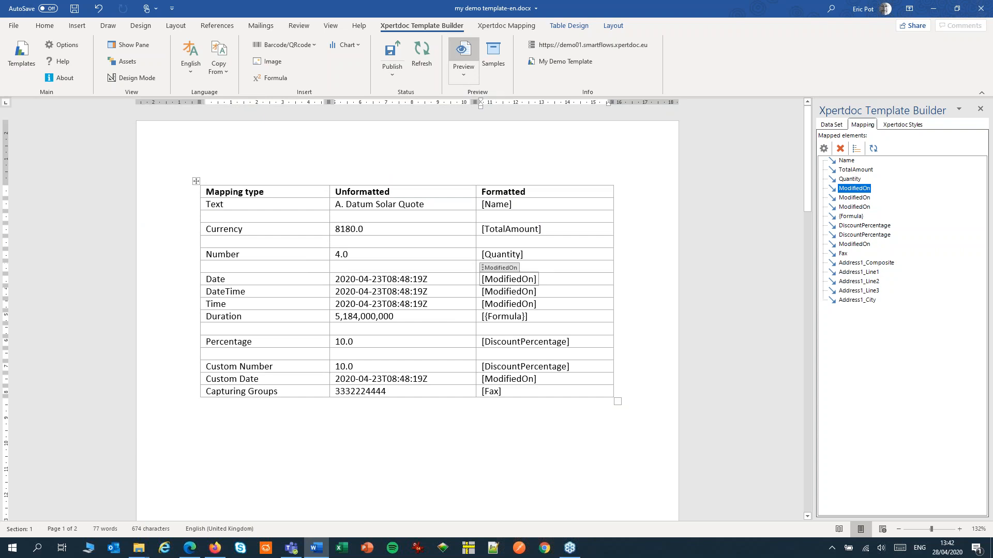
Generate a PDF preview of the template from the Xpertdoc ribbon.
left_click(463, 54)
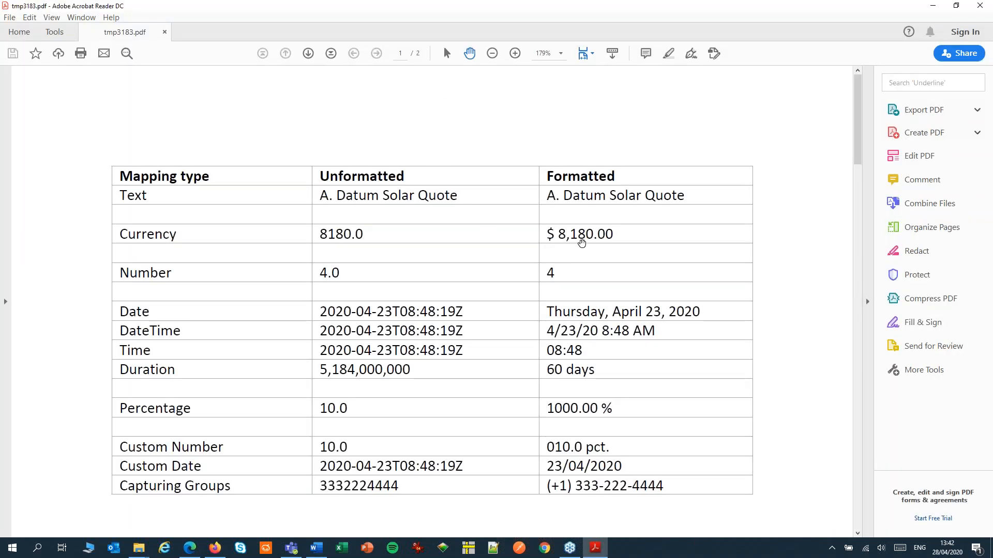
mouse_move(367, 290)
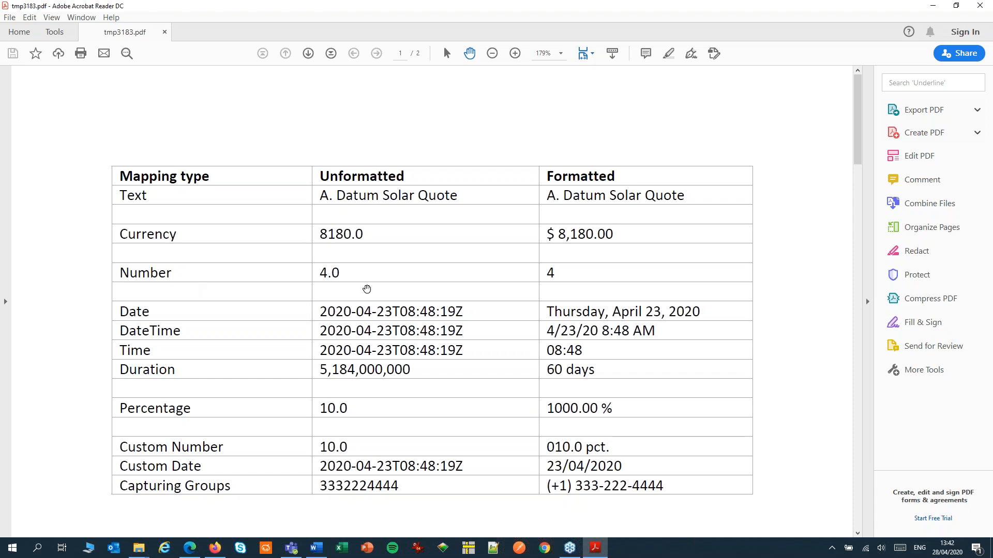
mouse_move(575, 311)
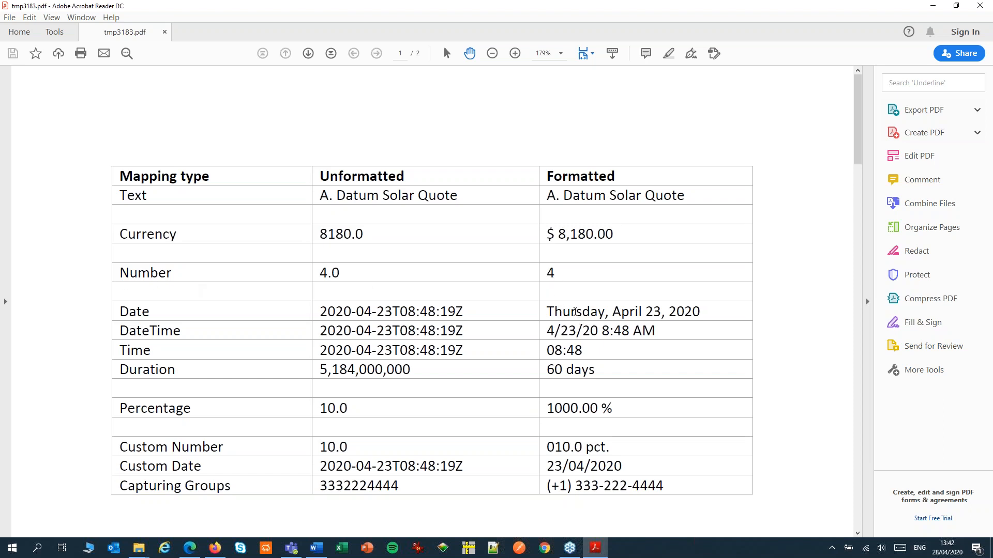
mouse_move(560, 315)
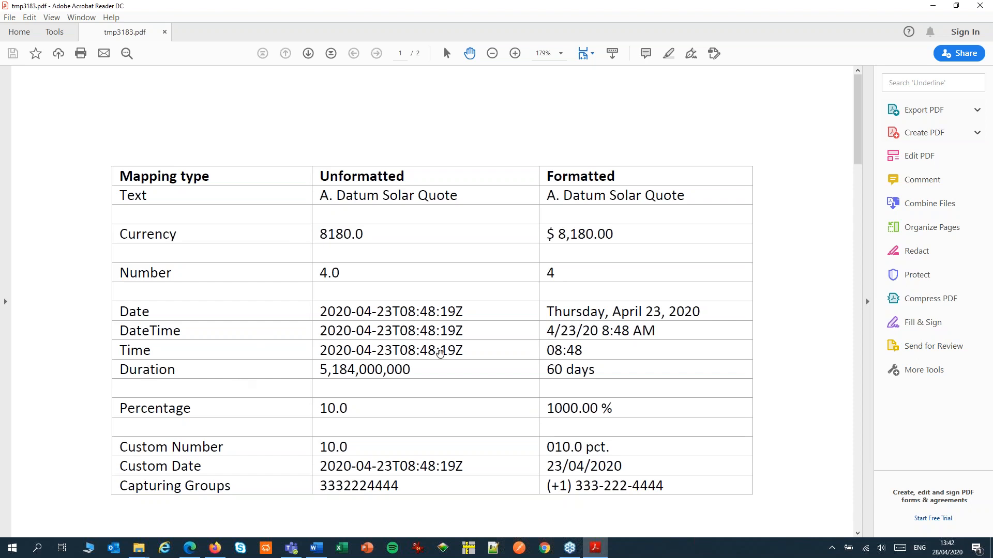
mouse_move(980, 7)
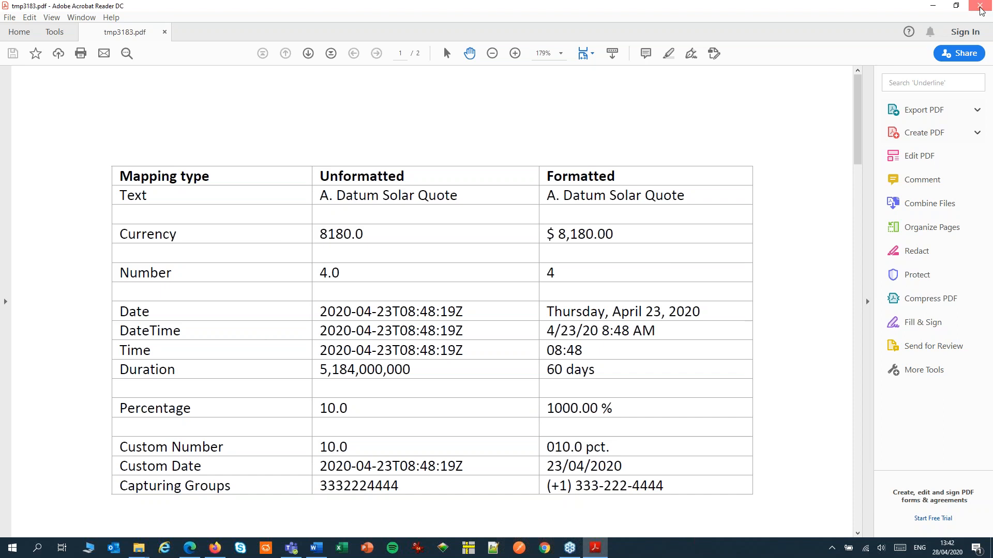
Close the Acrobat Reader preview after reviewing the Formatted column.
left_click(981, 6)
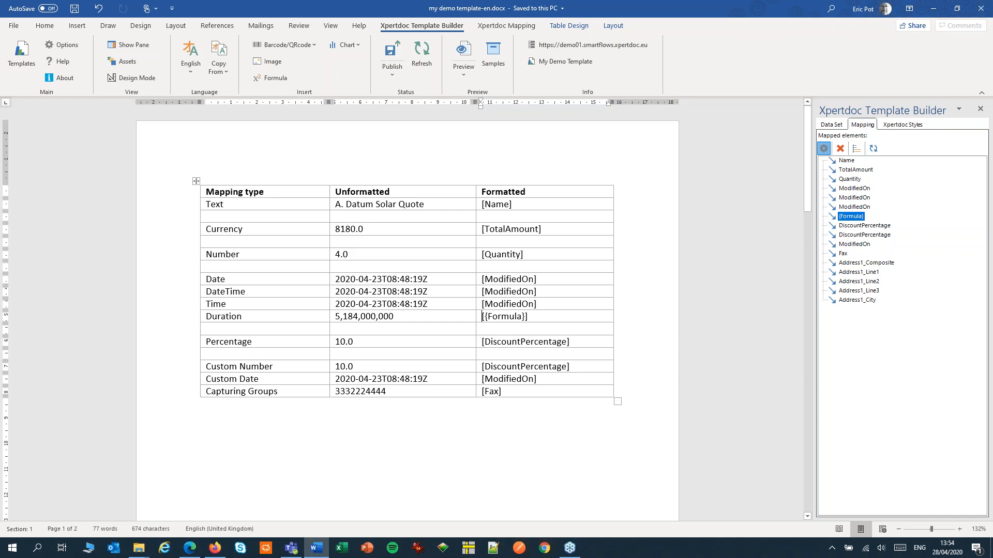
mouse_move(853, 407)
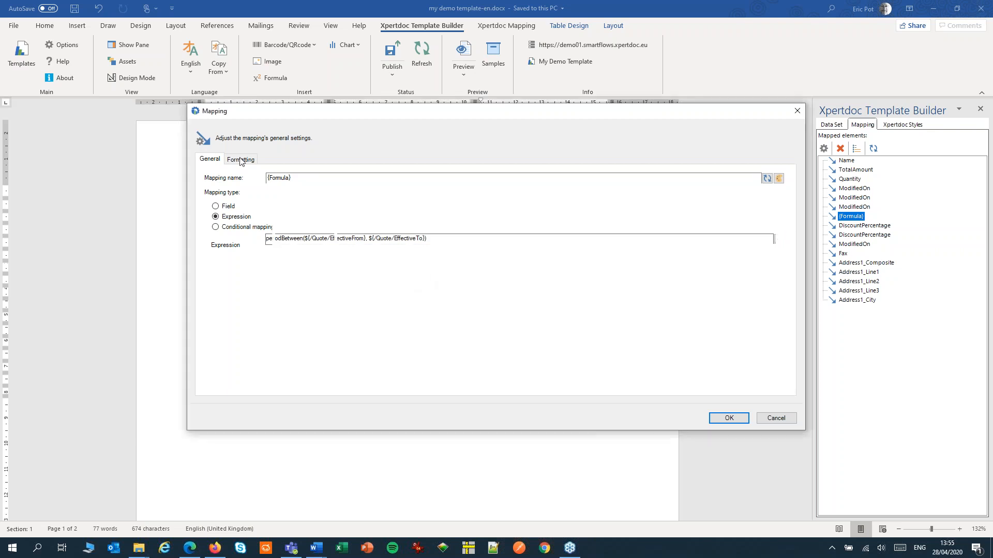
Check the Formula mapping keeps the days-only duration pattern d'd'a'y's' and close the settings.
left_click(241, 159)
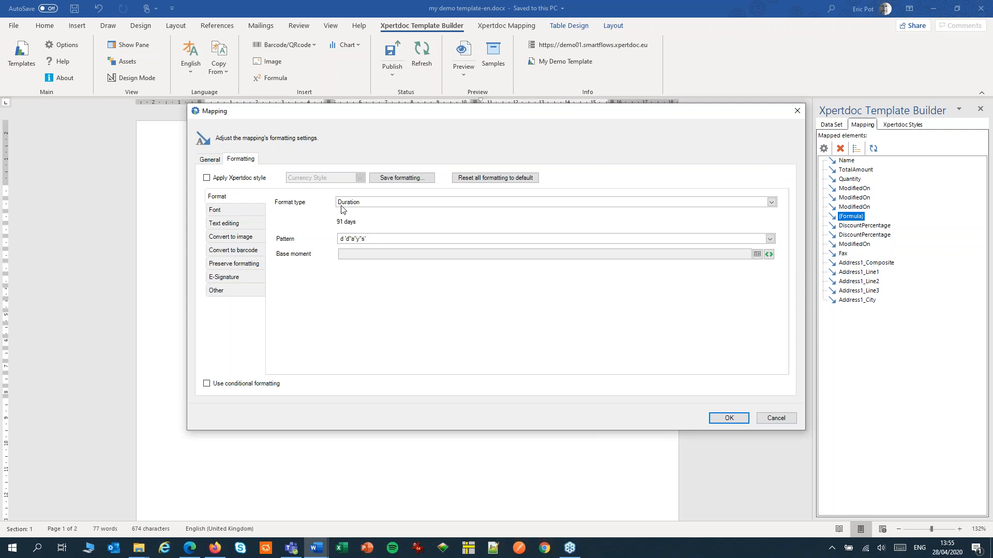
mouse_move(369, 224)
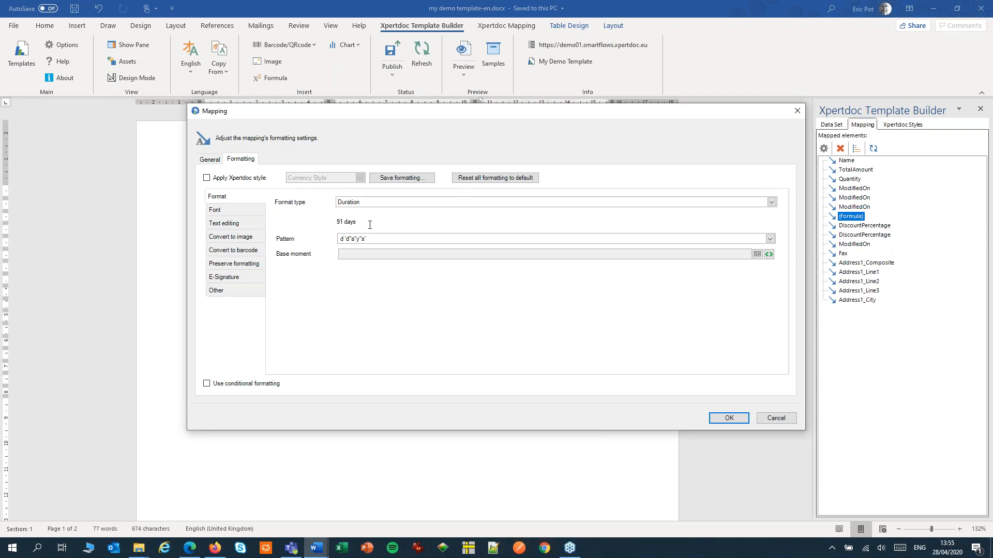
mouse_move(487, 238)
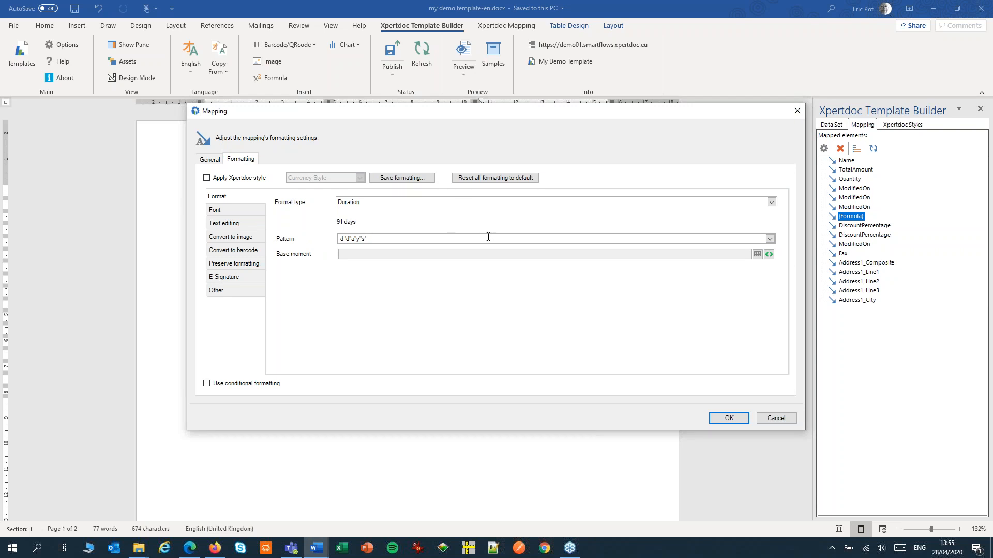
left_click(769, 239)
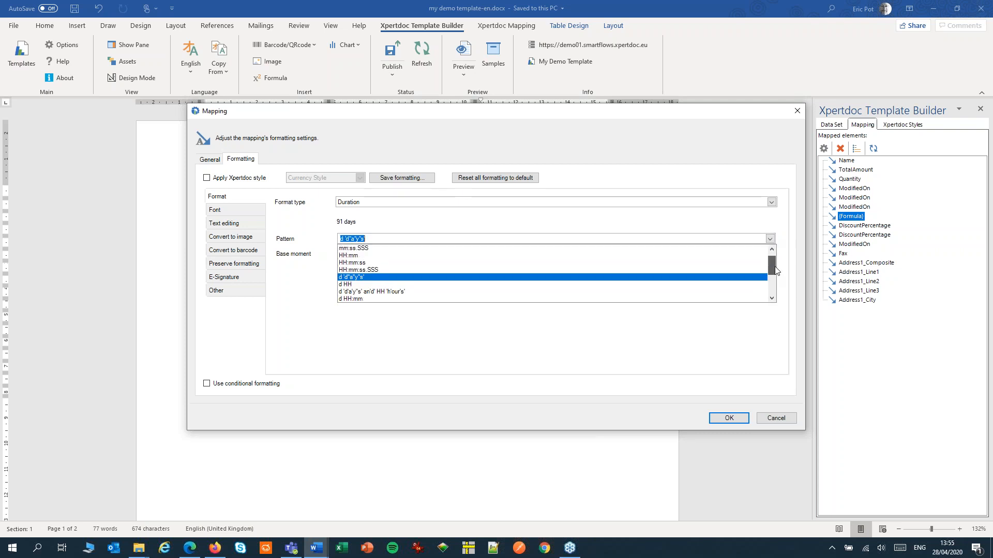
scroll("down", 3)
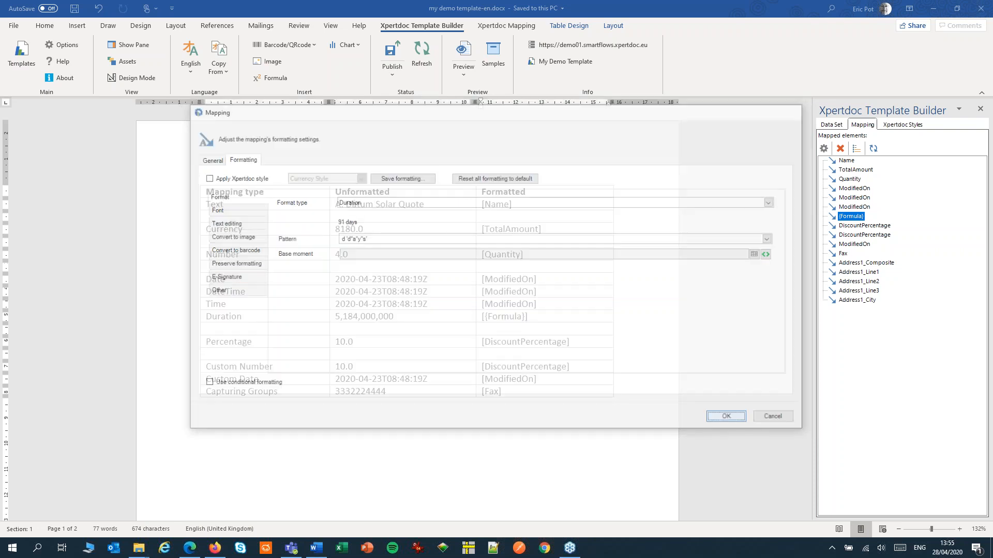
left_click(725, 416)
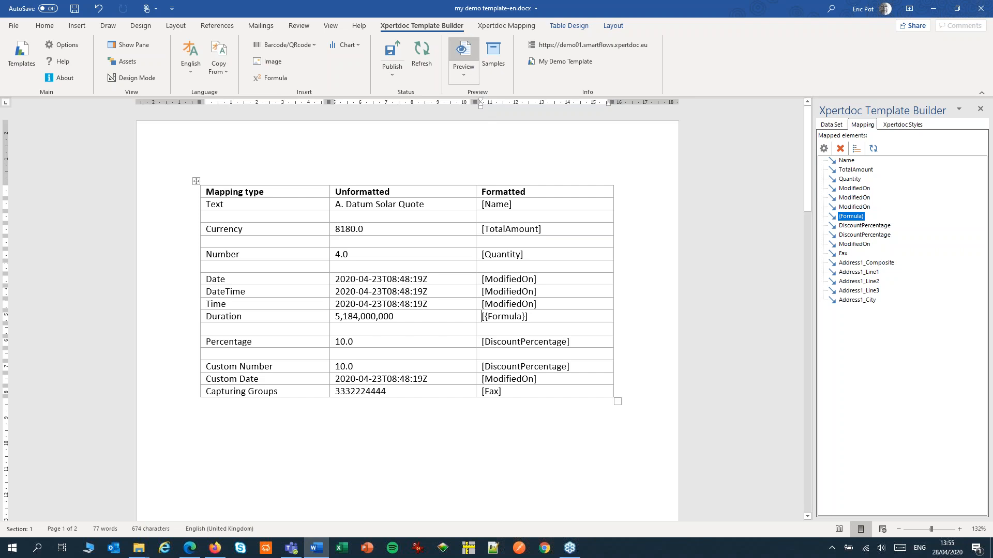
Generate a fresh PDF preview showing the Duration row as 60 days.
left_click(463, 54)
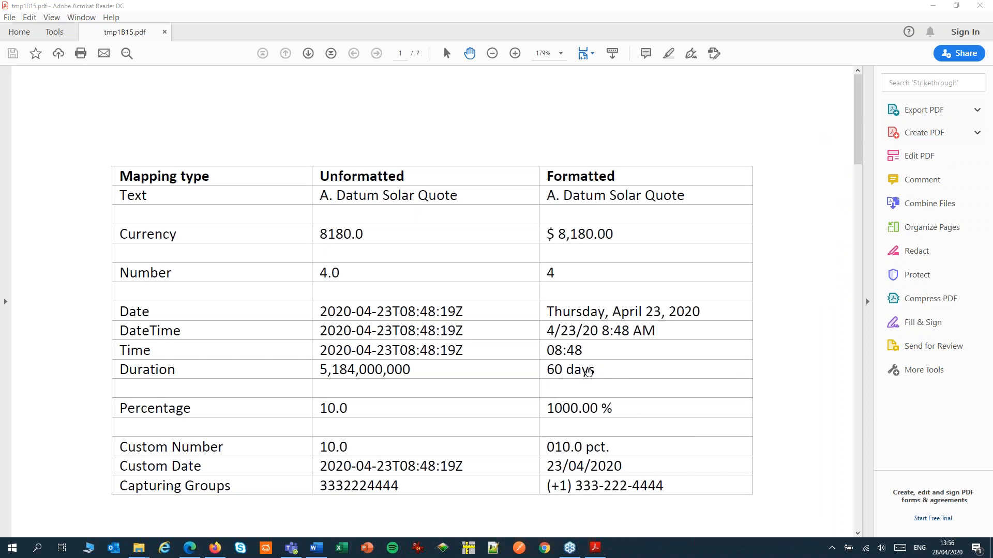
mouse_move(594, 367)
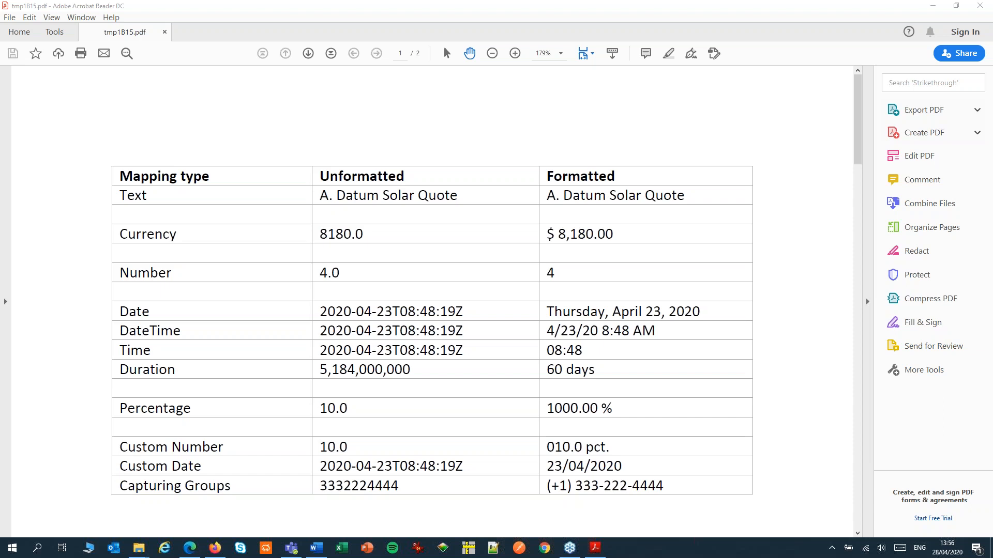
mouse_move(603, 412)
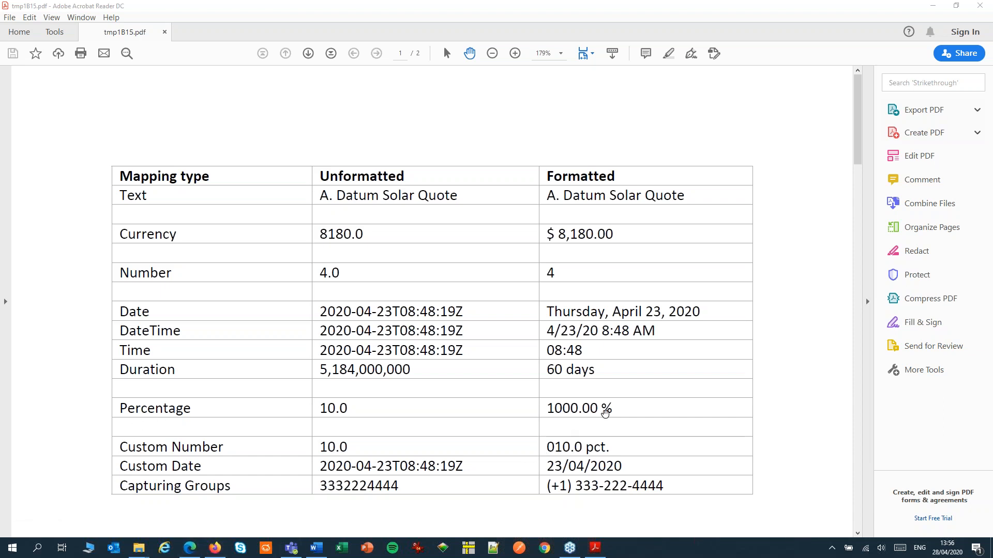
mouse_move(580, 410)
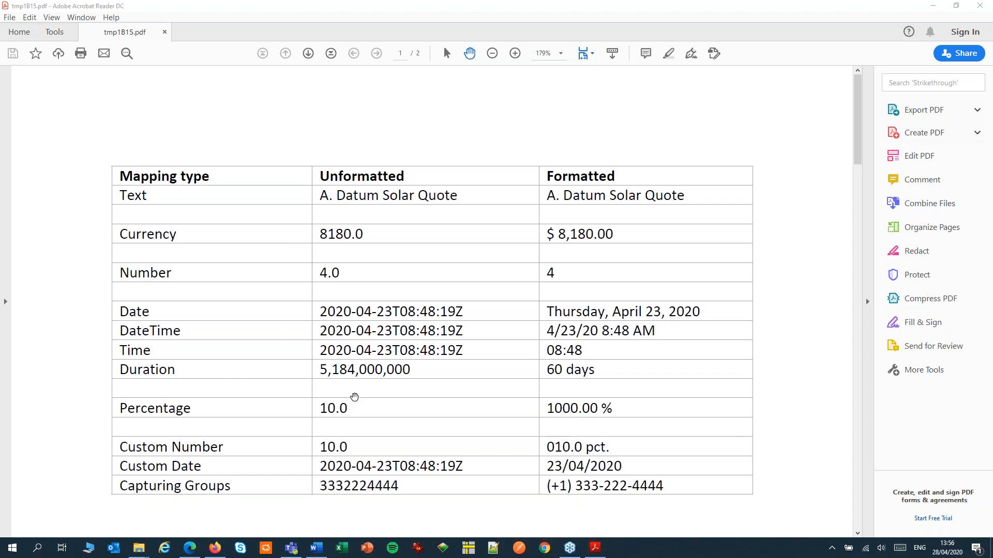
mouse_move(353, 397)
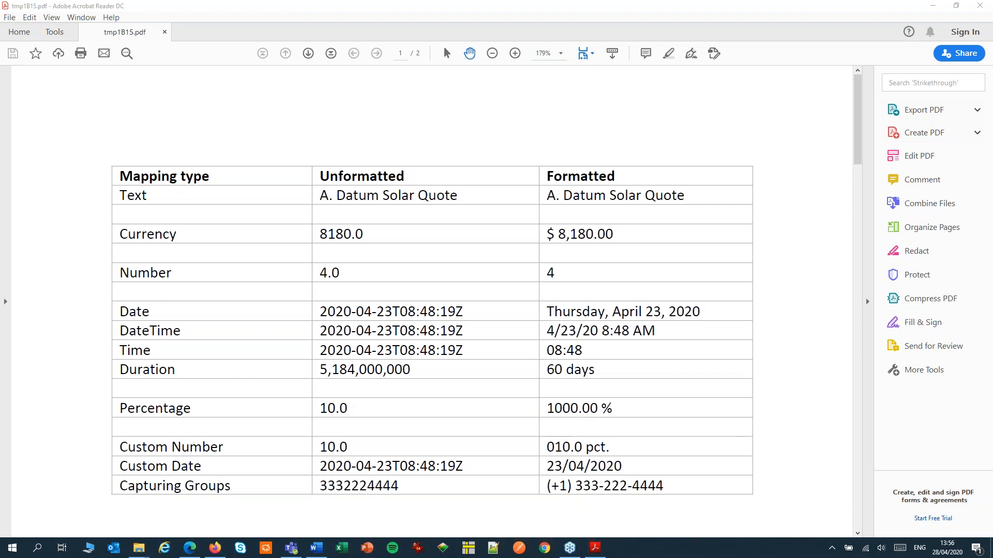
mouse_move(799, 409)
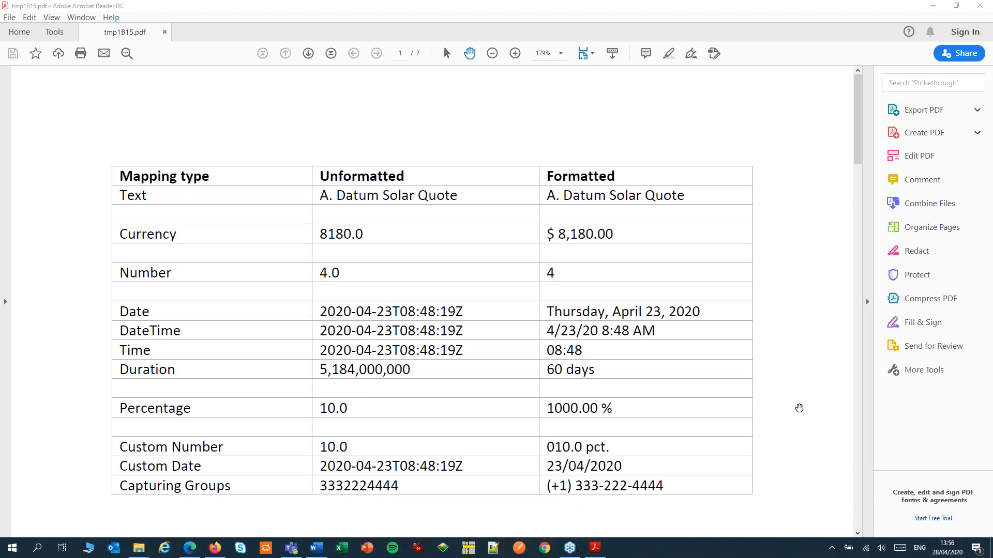
mouse_move(848, 407)
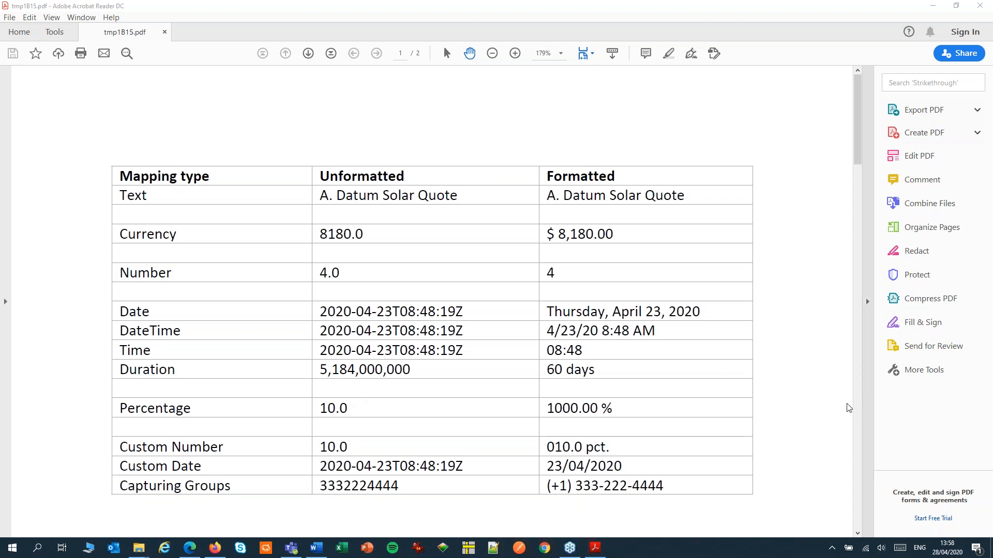
mouse_move(170, 452)
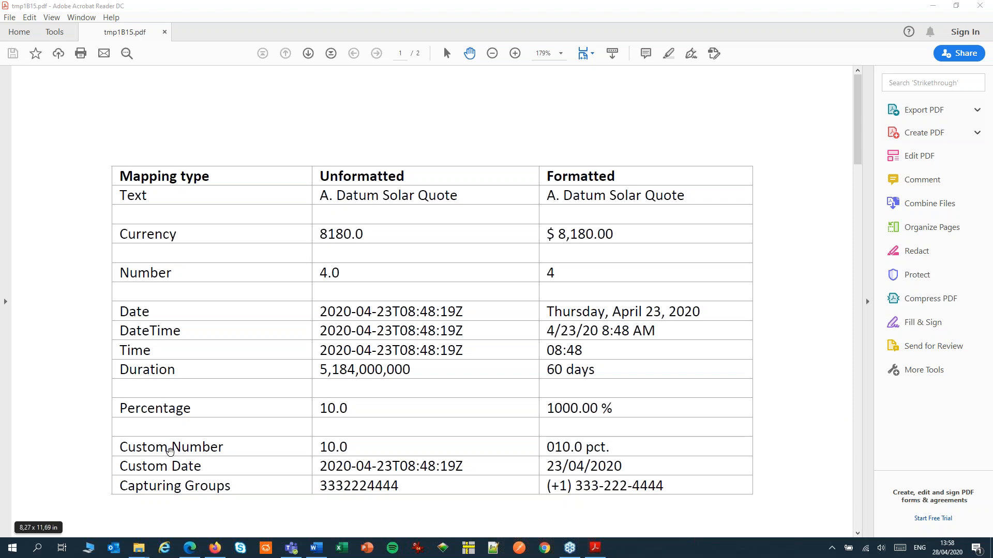
mouse_move(758, 35)
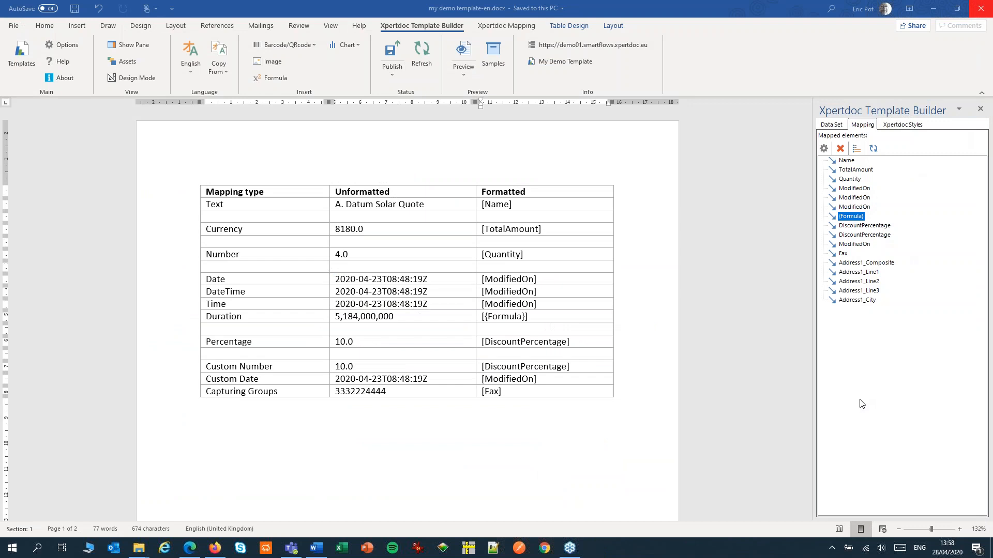
mouse_move(526, 371)
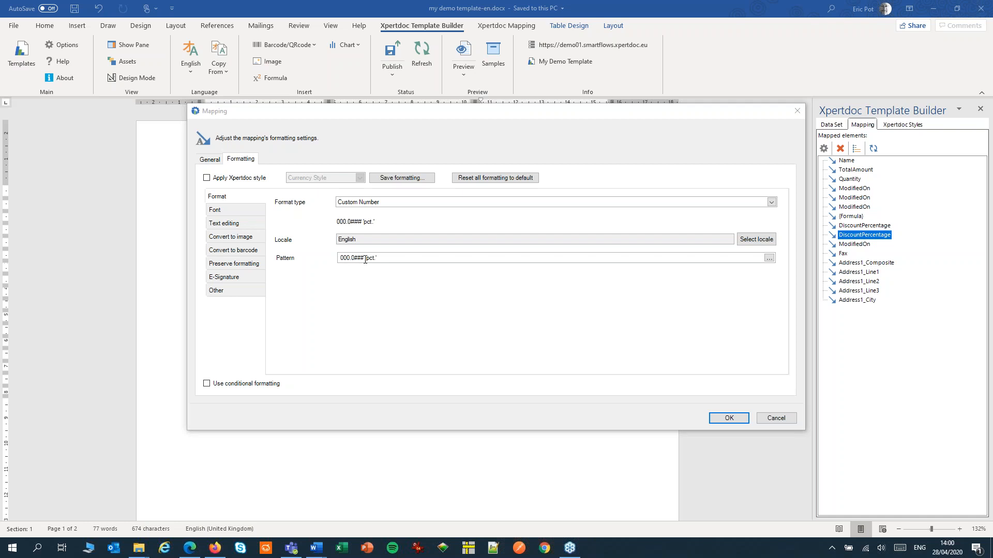
mouse_move(366, 274)
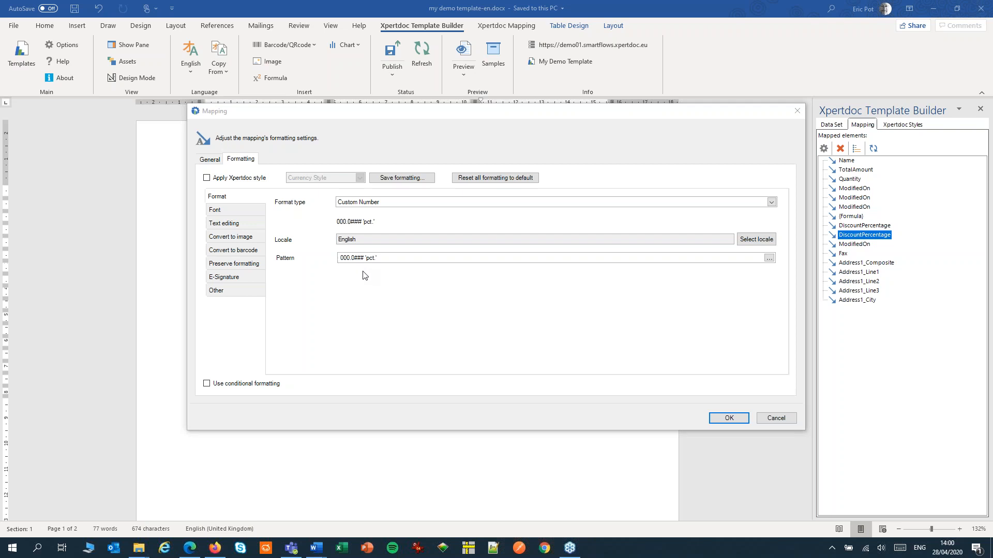
mouse_move(728, 418)
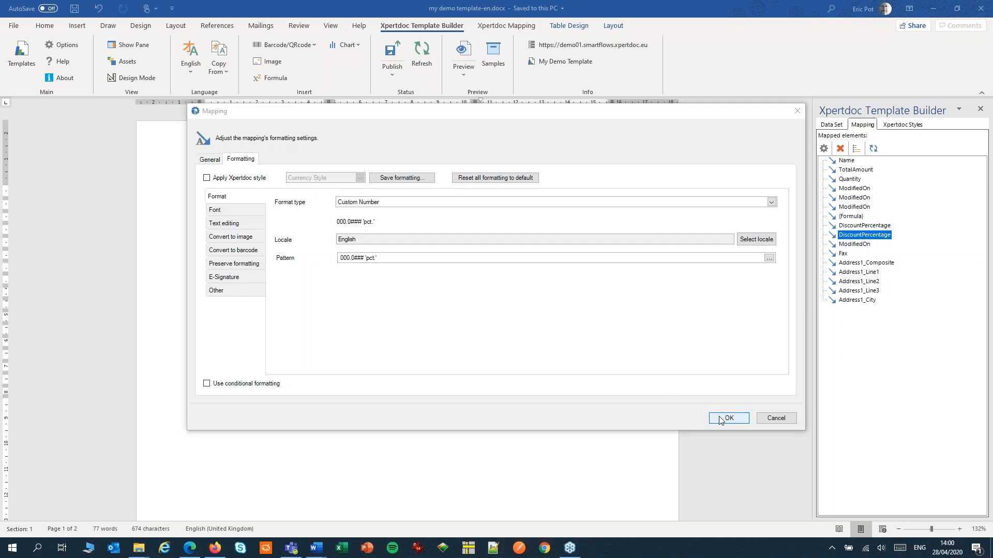
left_click(727, 417)
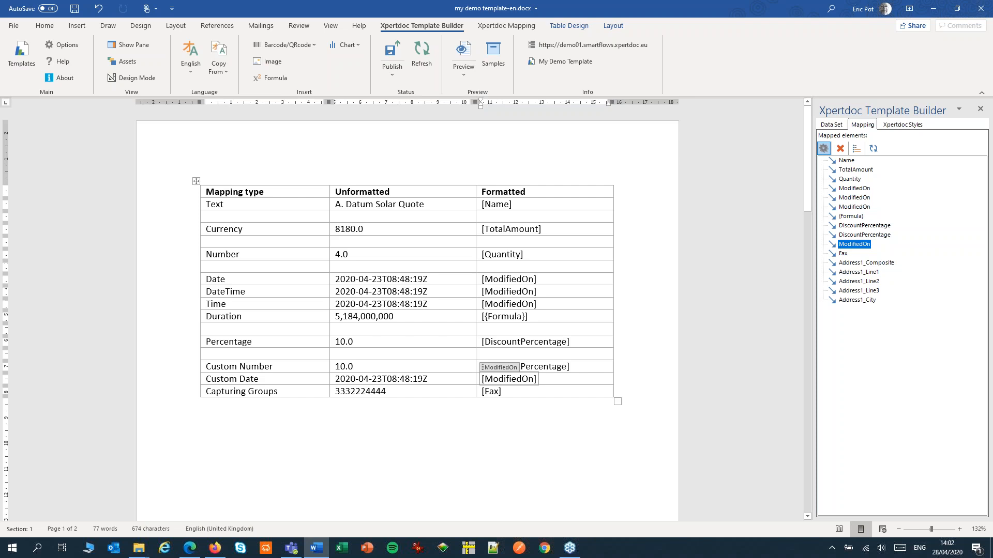
mouse_move(866, 408)
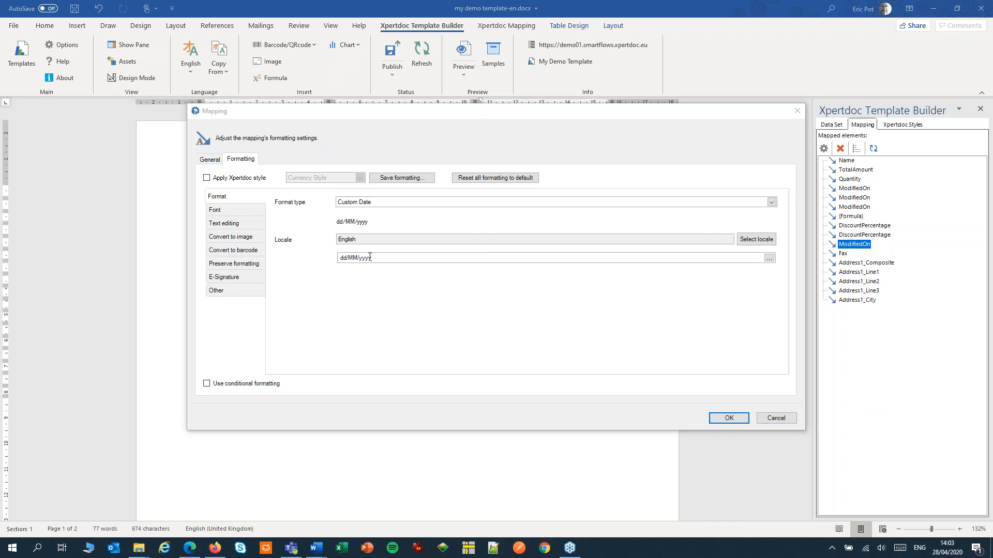
left_click(769, 258)
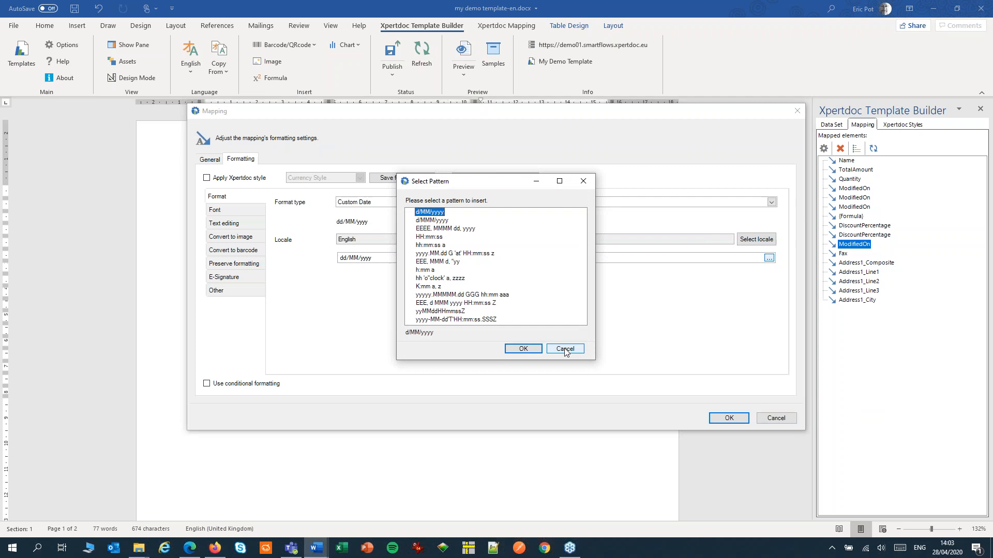
left_click(564, 348)
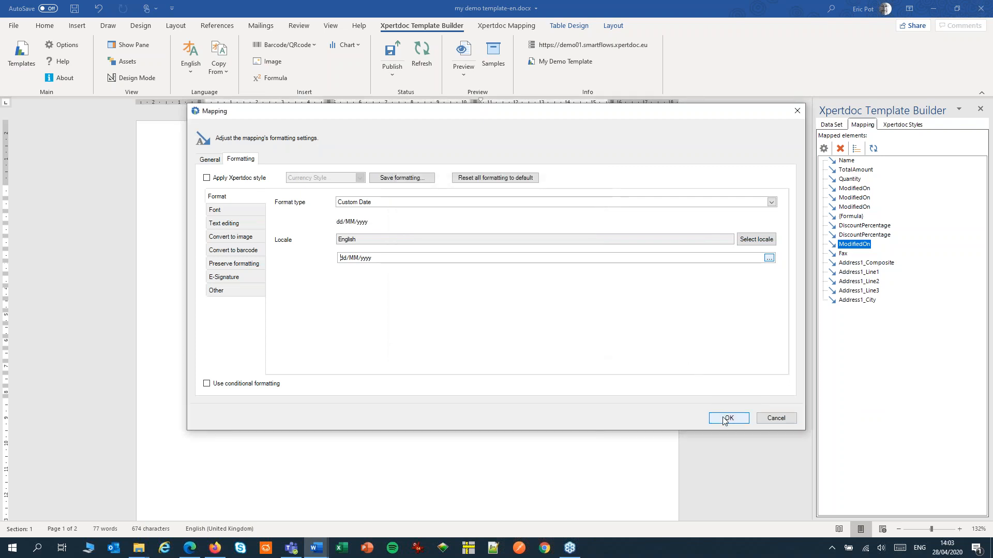
left_click(727, 417)
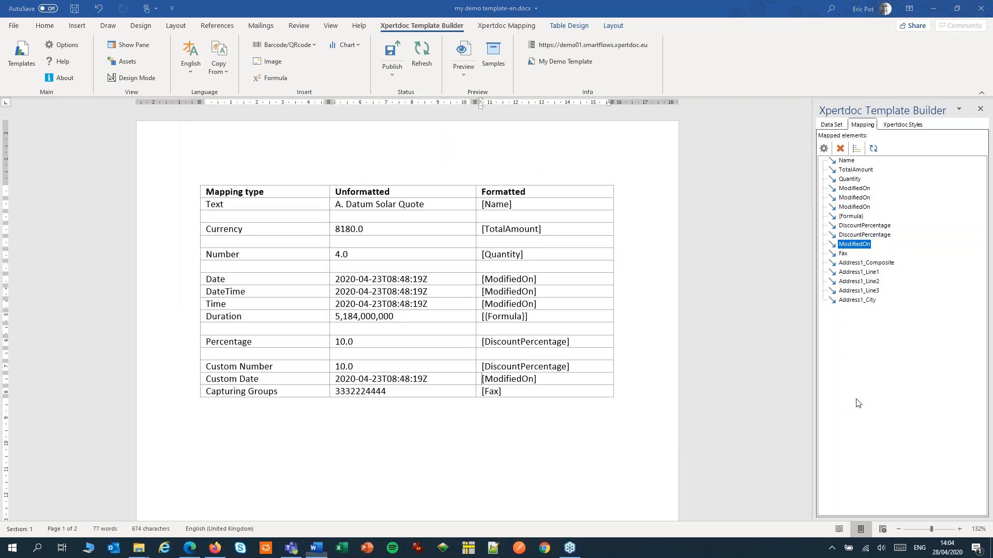
mouse_move(417, 396)
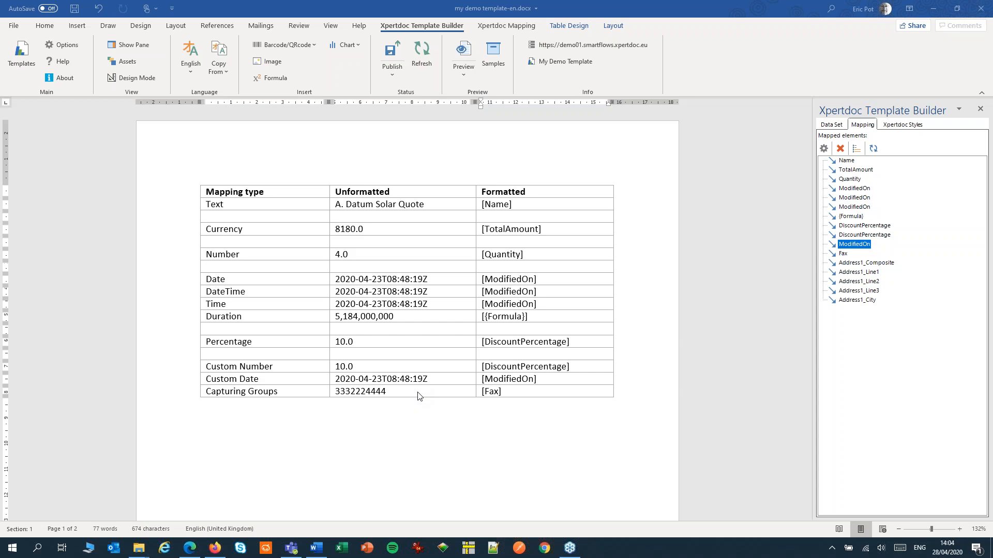
mouse_move(862, 397)
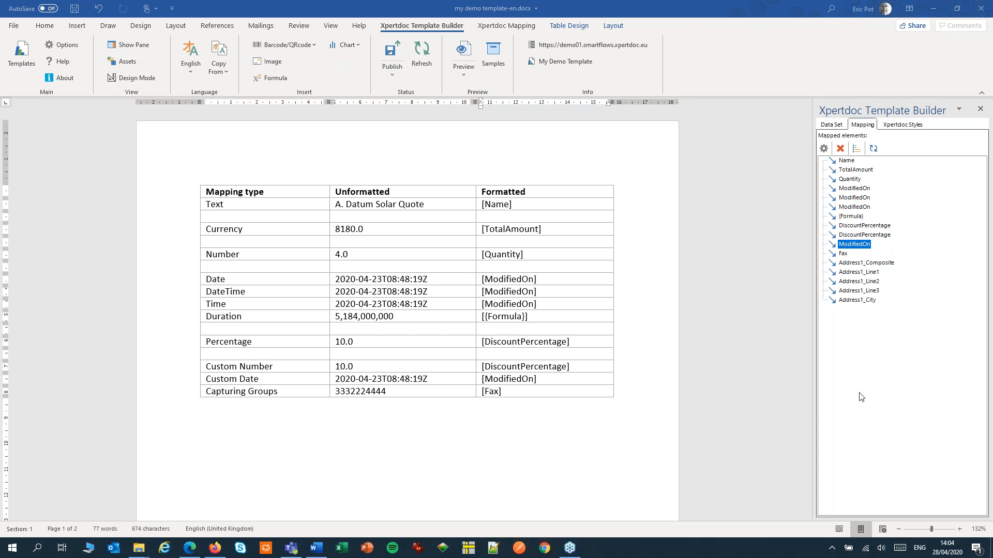
mouse_move(479, 382)
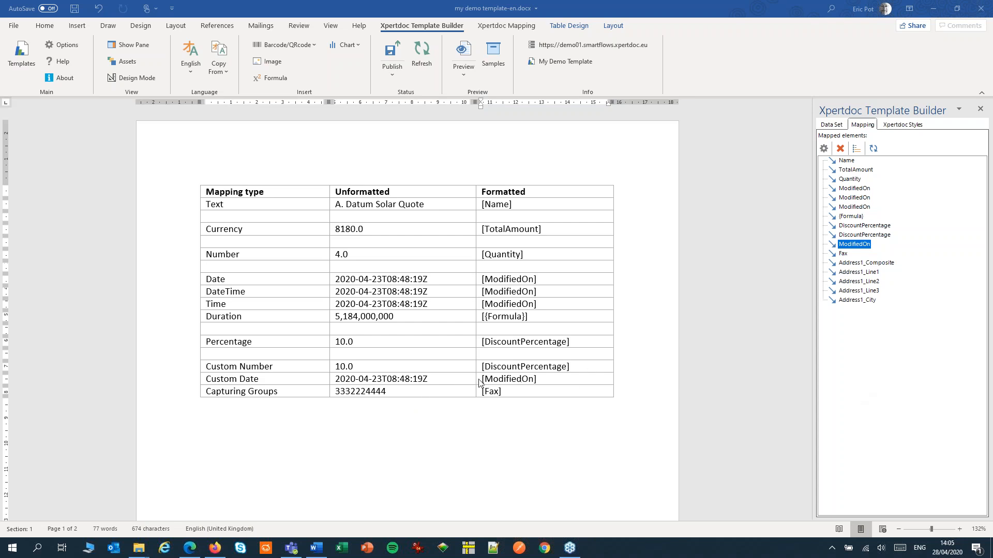
left_click(490, 391)
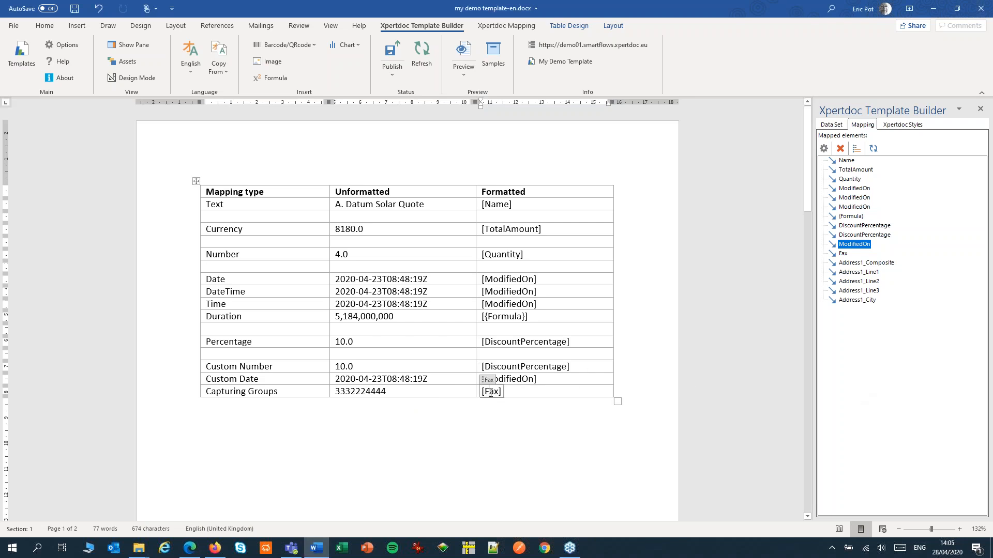
left_click(842, 253)
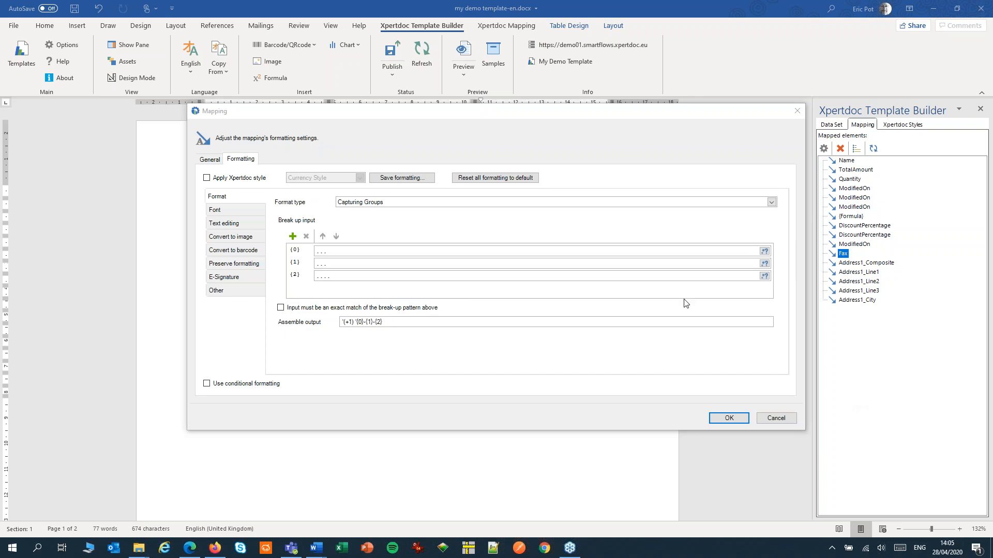
mouse_move(298, 224)
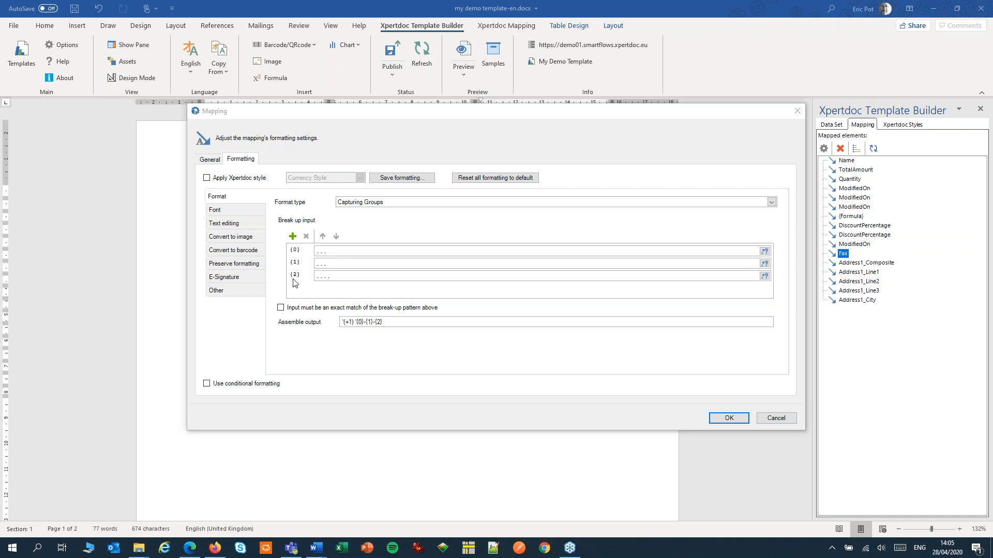
mouse_move(311, 315)
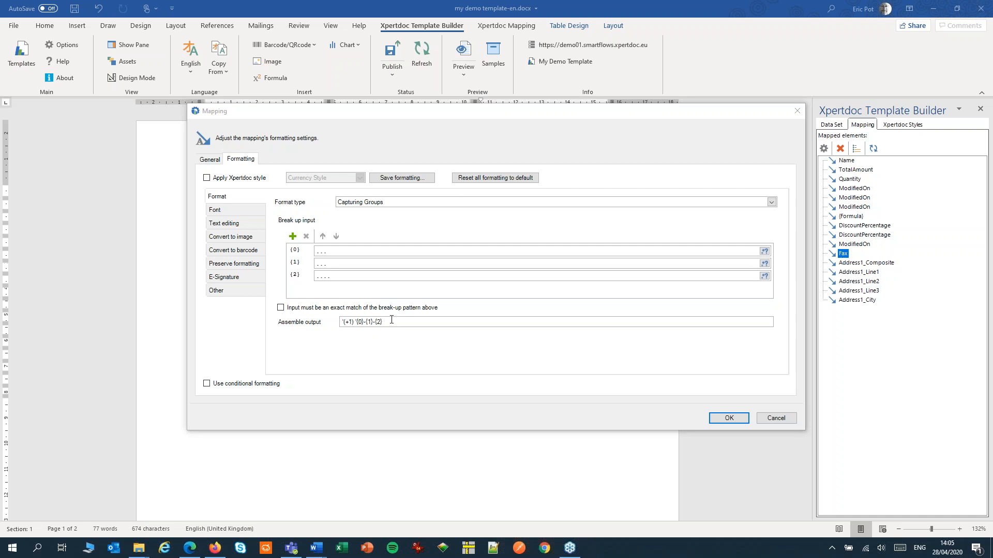
mouse_move(728, 418)
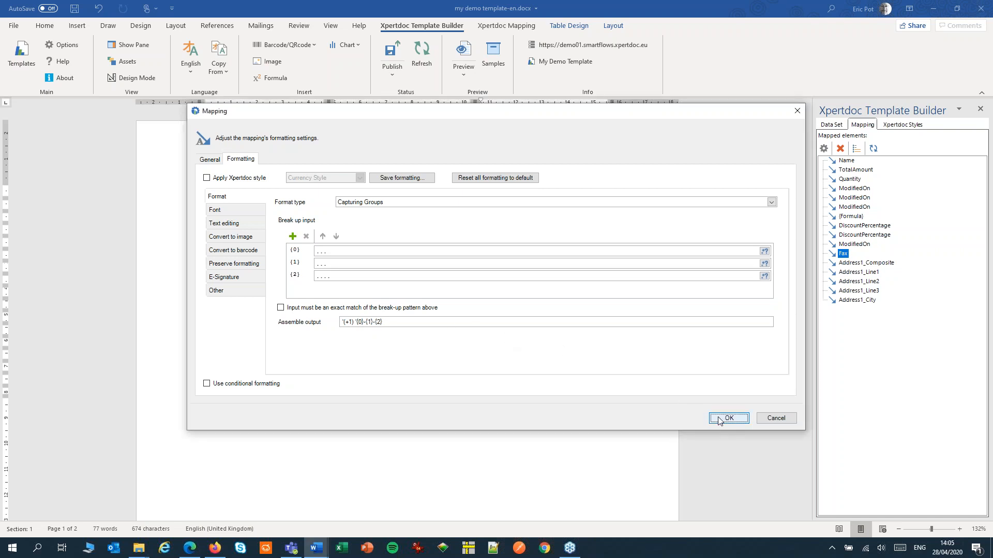
left_click(727, 417)
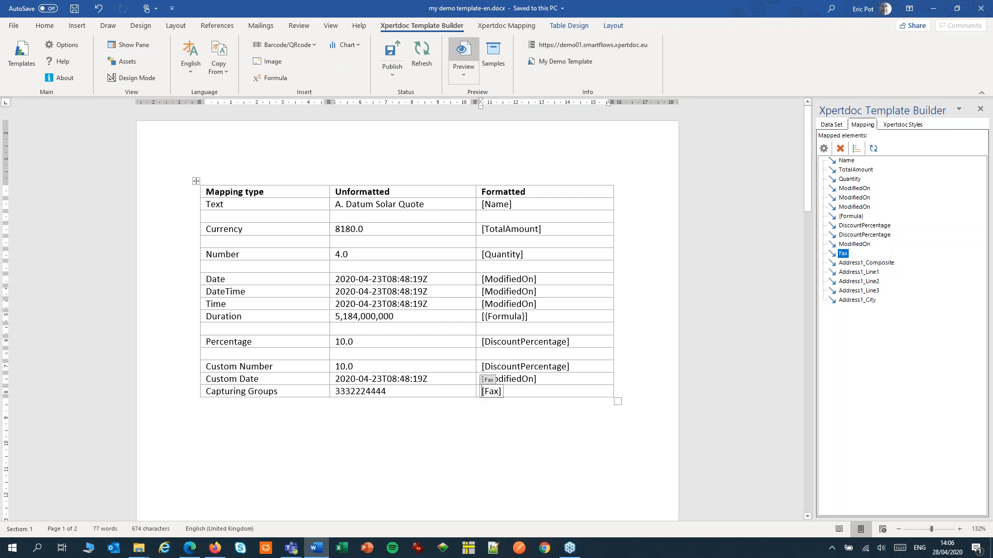
left_click(464, 54)
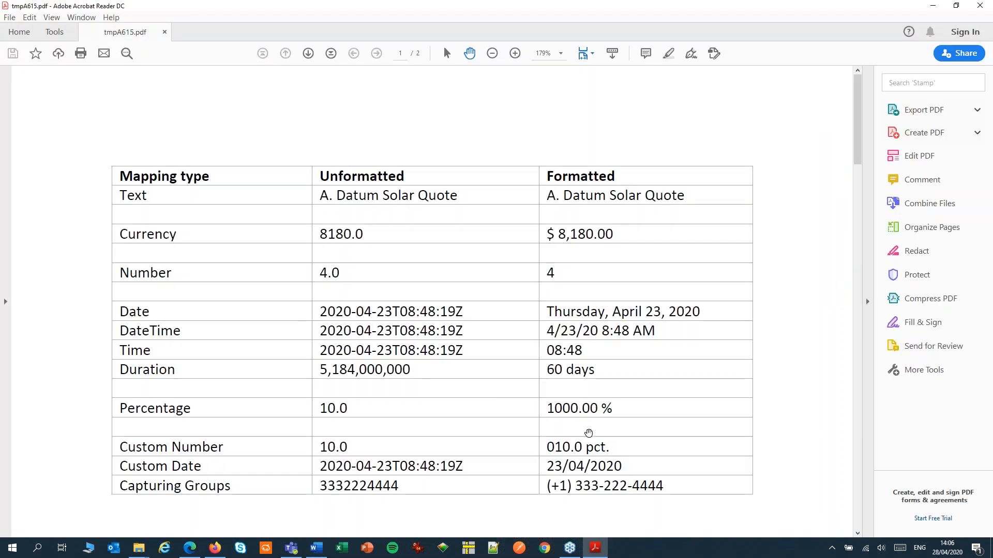
mouse_move(711, 416)
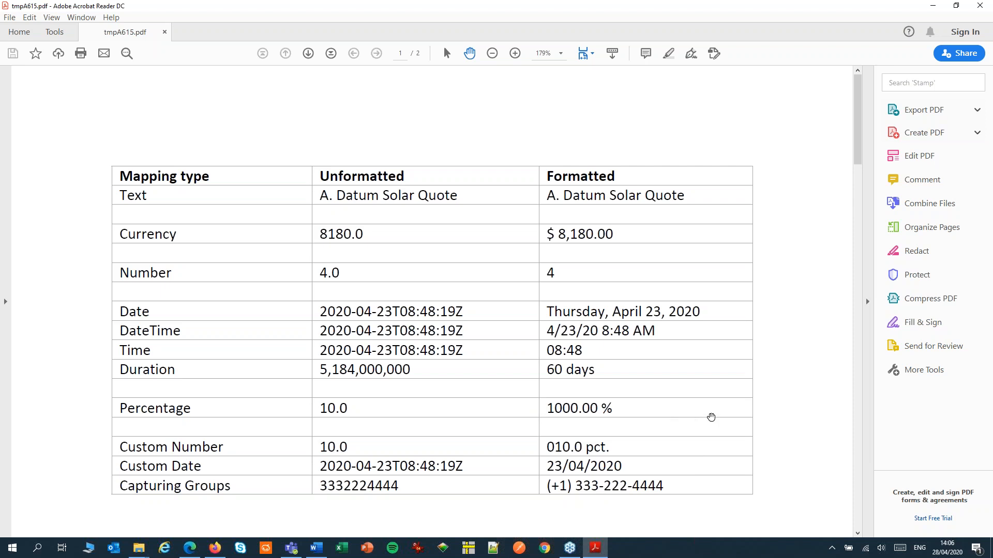
mouse_move(670, 392)
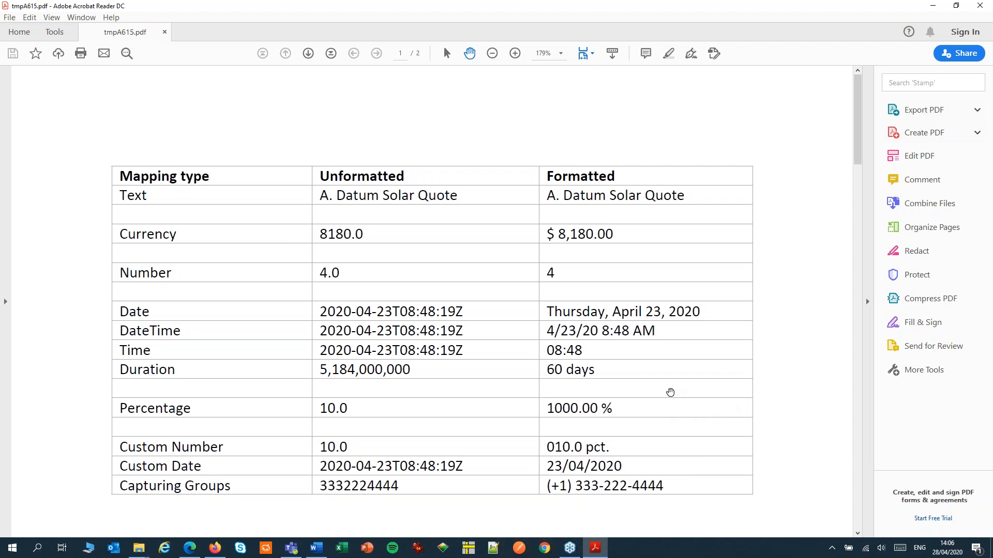